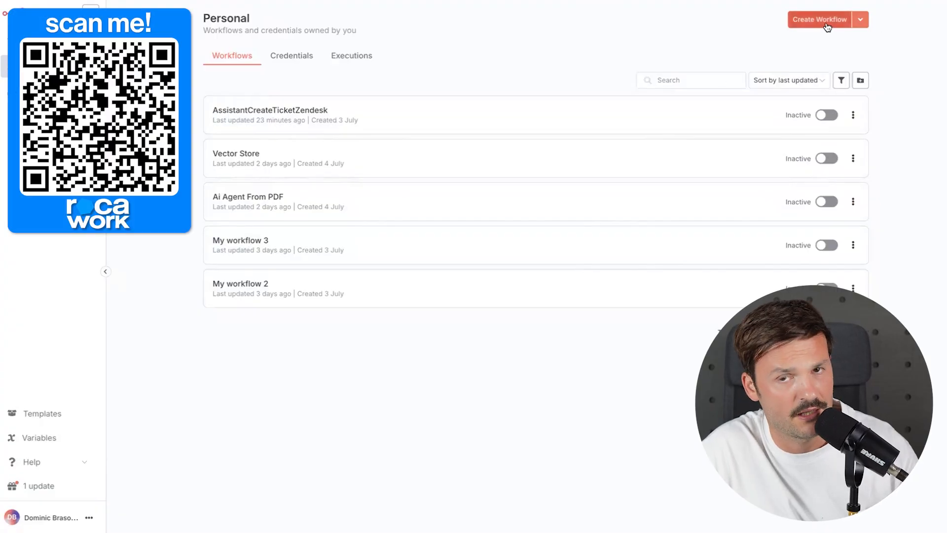
# Step: Create a new blank workflow named SentimentAnalizerZendesk from the Personal workflows page
pyautogui.click(818, 19)
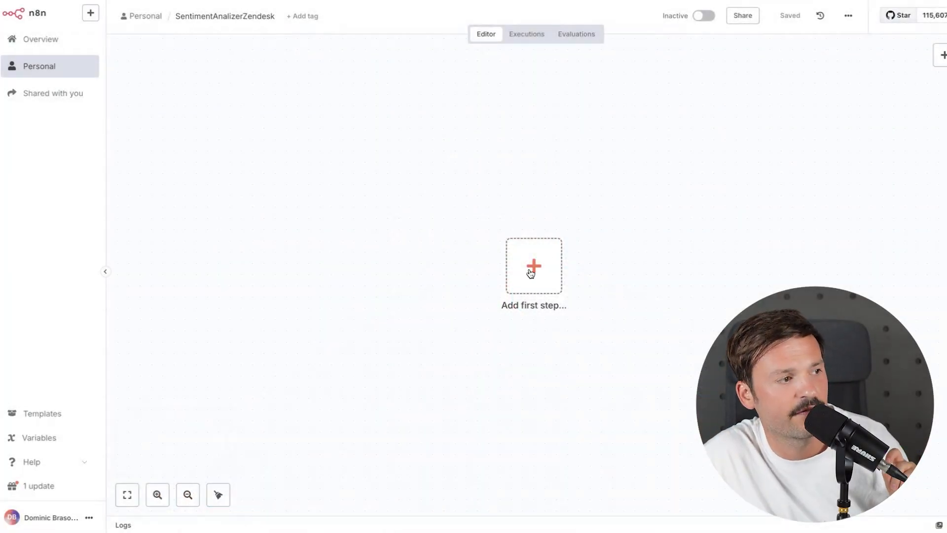
# Step: Add Email Trigger (IMAP) as the first step from the Other ways trigger list
pyautogui.click(533, 266)
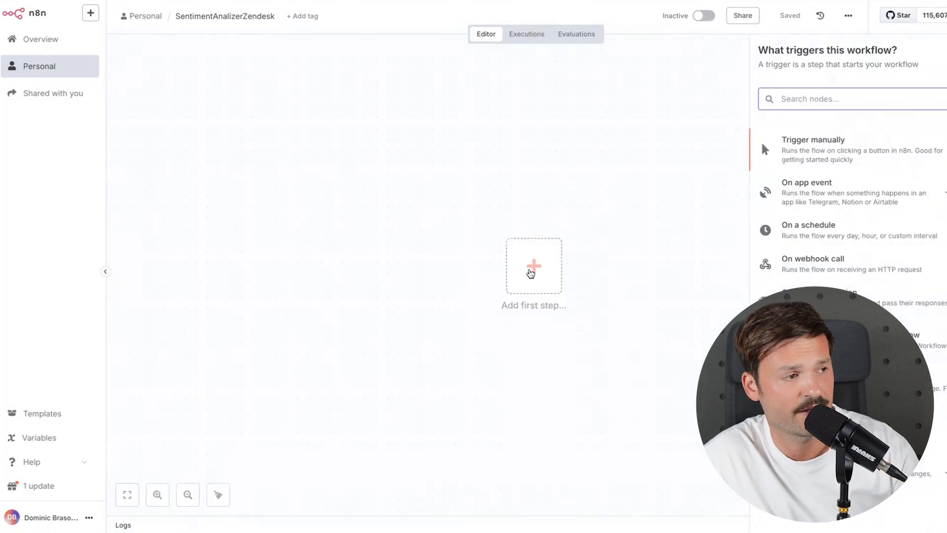
pyautogui.moveTo(839, 198)
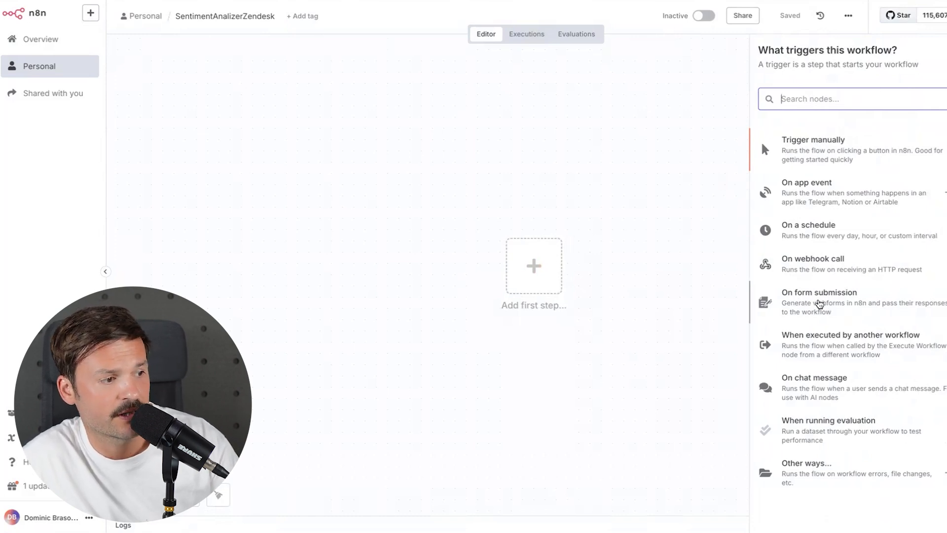
pyautogui.click(806, 463)
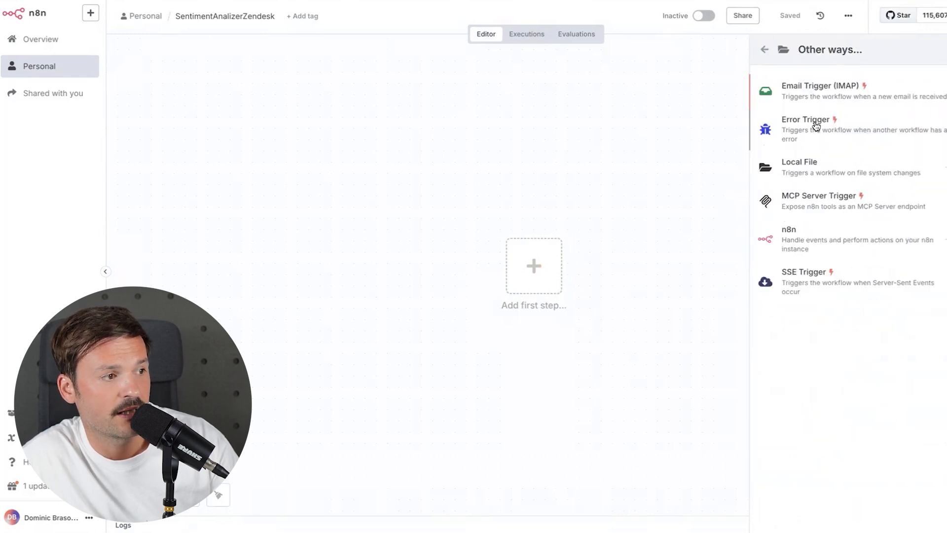
pyautogui.moveTo(841, 89)
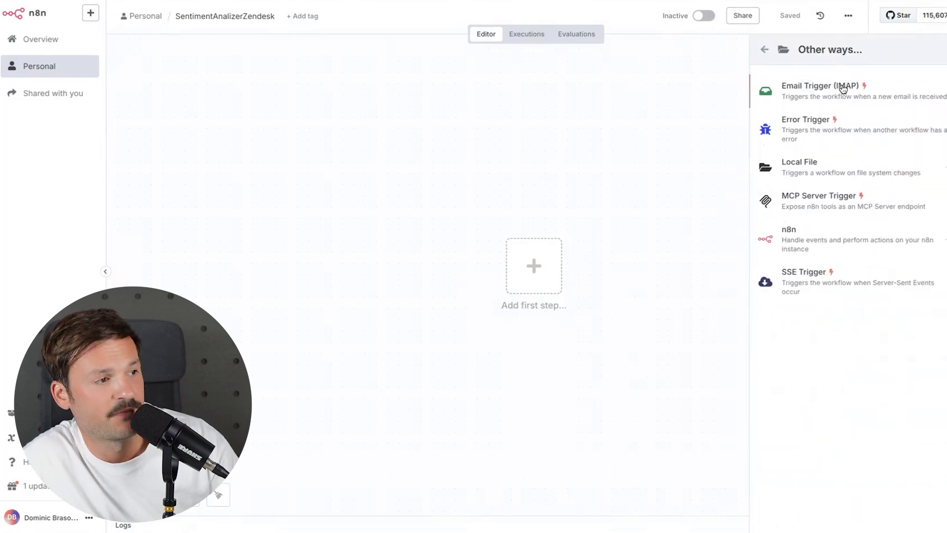
pyautogui.click(821, 85)
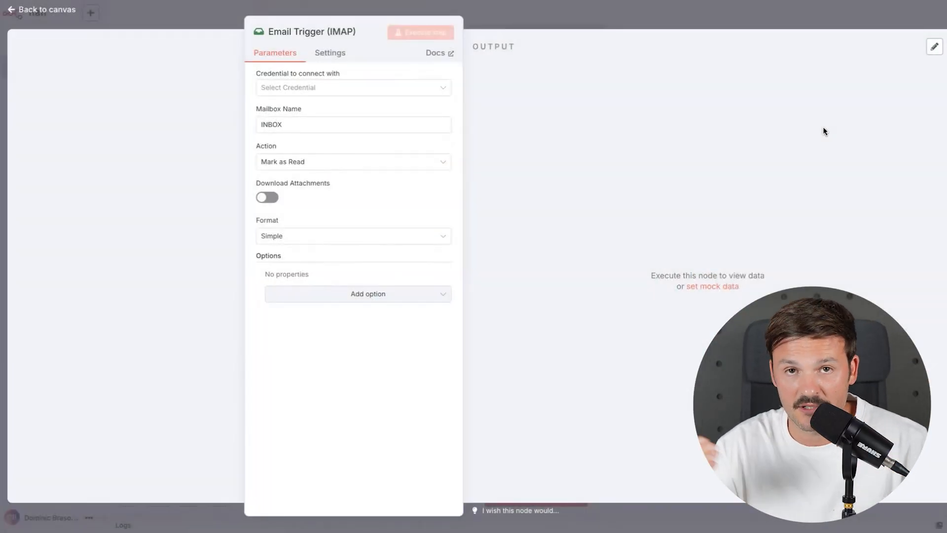
pyautogui.moveTo(894, 301)
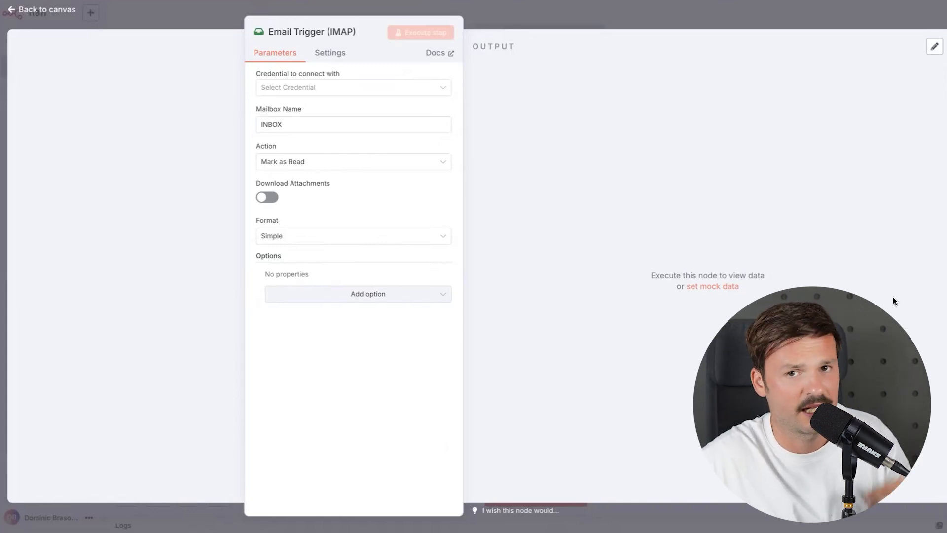
pyautogui.moveTo(843, 120)
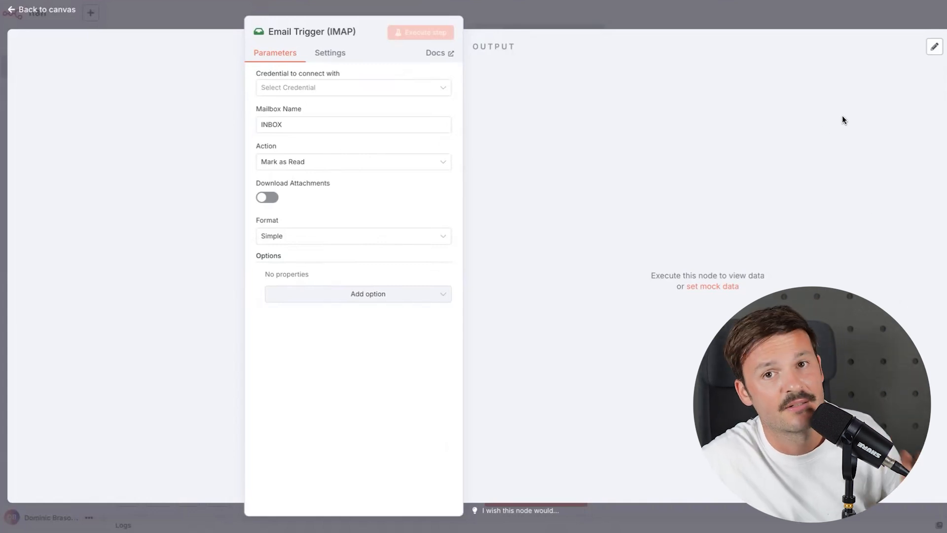
# Step: Reopen the Email Trigger and dismiss a new mailbox credential form without saving
pyautogui.click(40, 9)
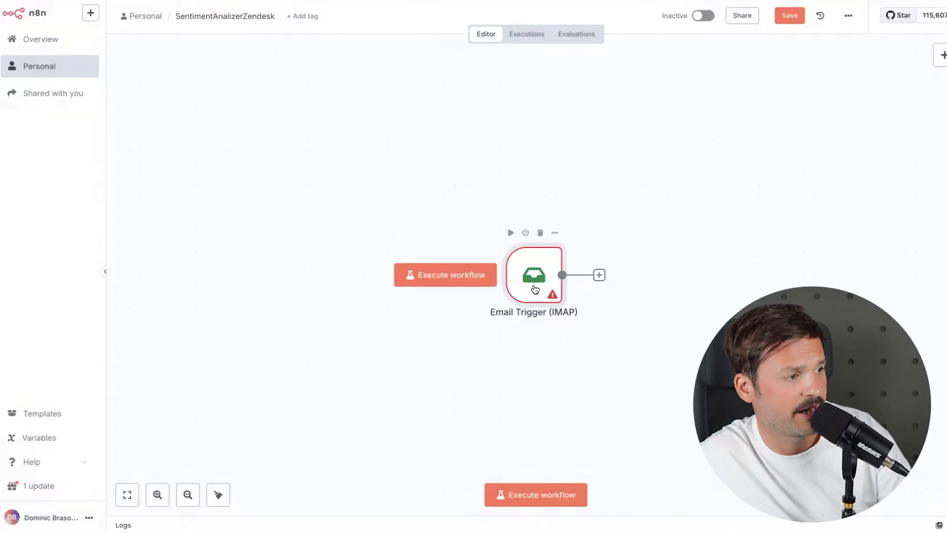
pyautogui.doubleClick(534, 275)
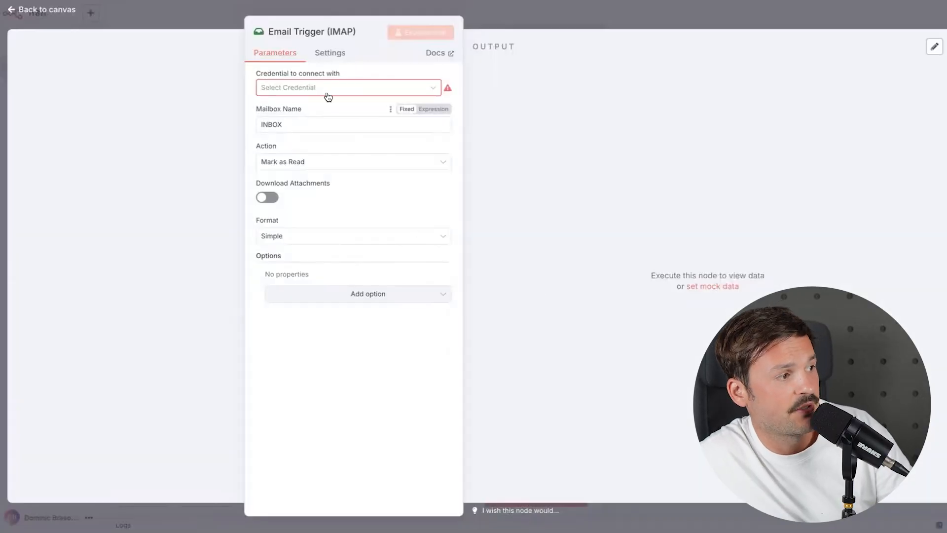
pyautogui.click(348, 86)
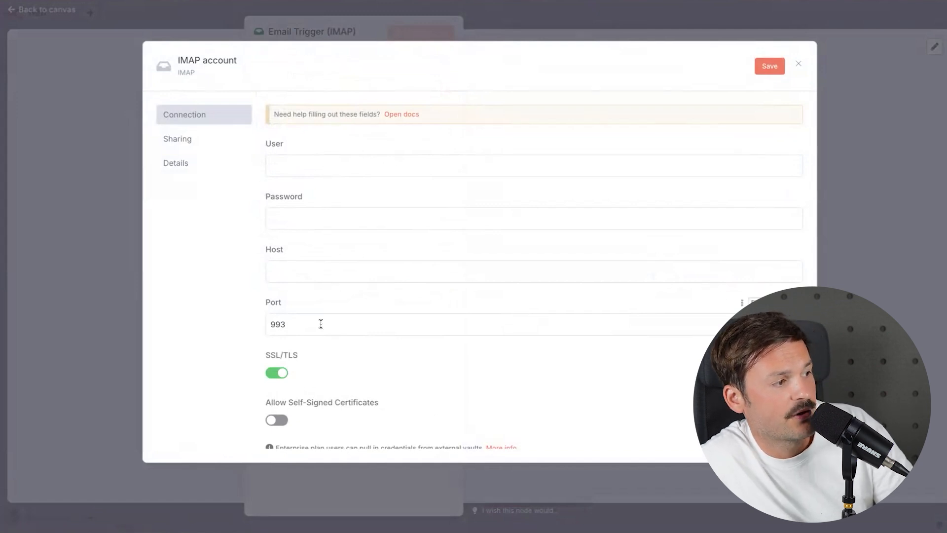
pyautogui.moveTo(401, 184)
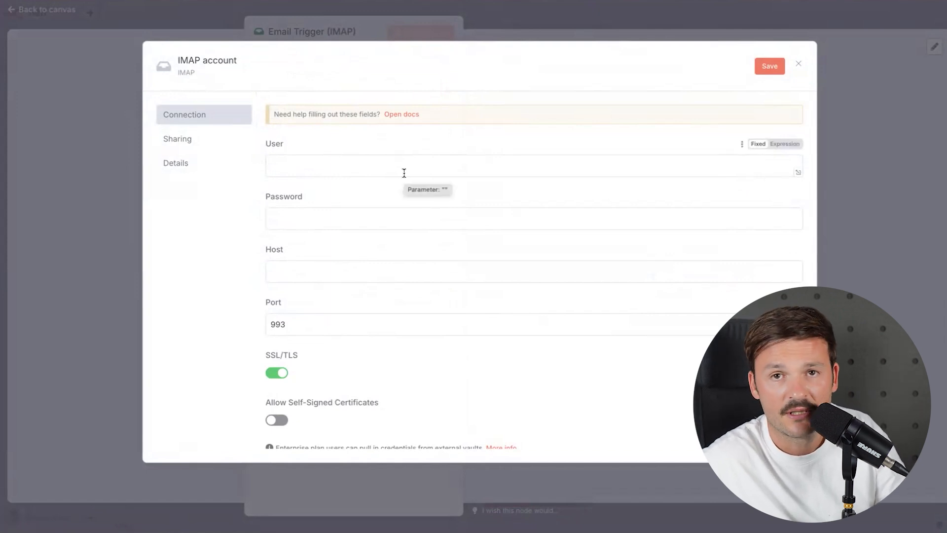
pyautogui.click(798, 64)
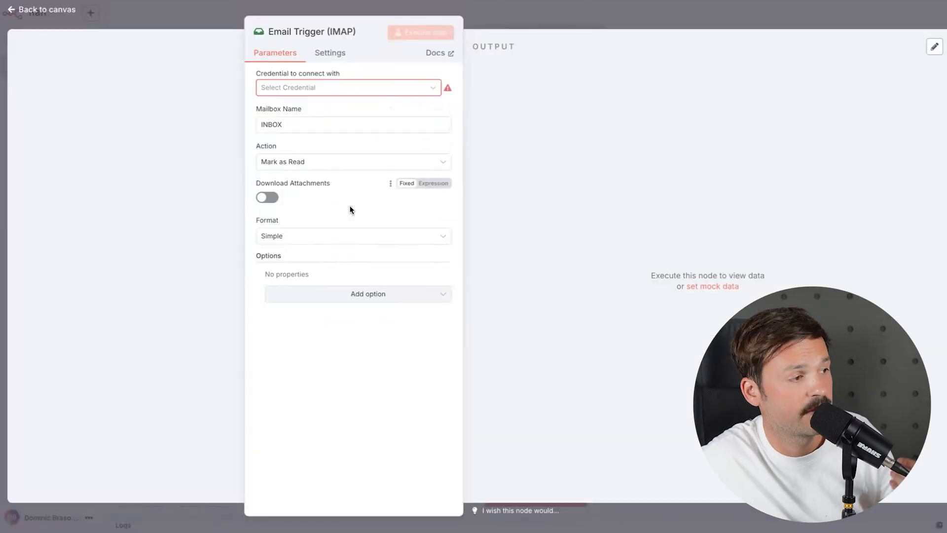
# Step: Set the trigger's Action to Nothing and return to the canvas
pyautogui.click(353, 161)
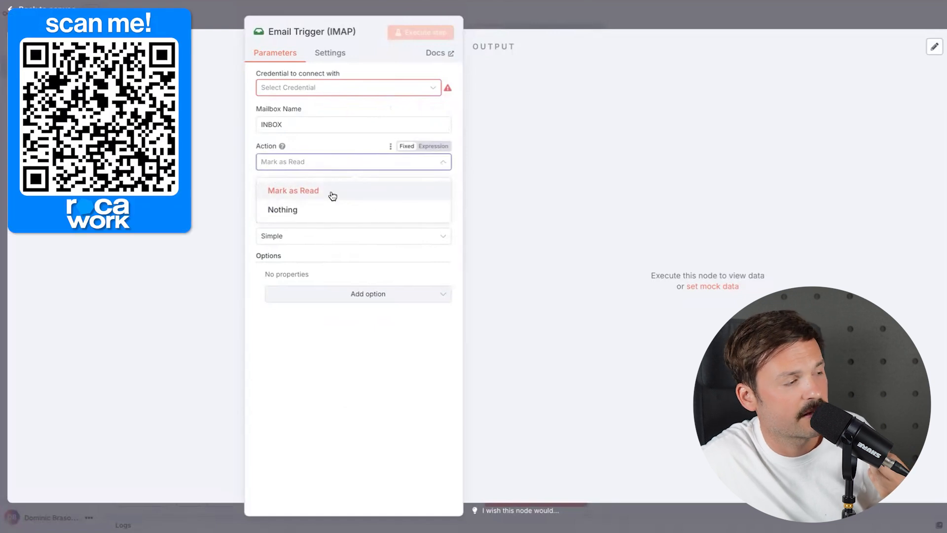
pyautogui.click(282, 210)
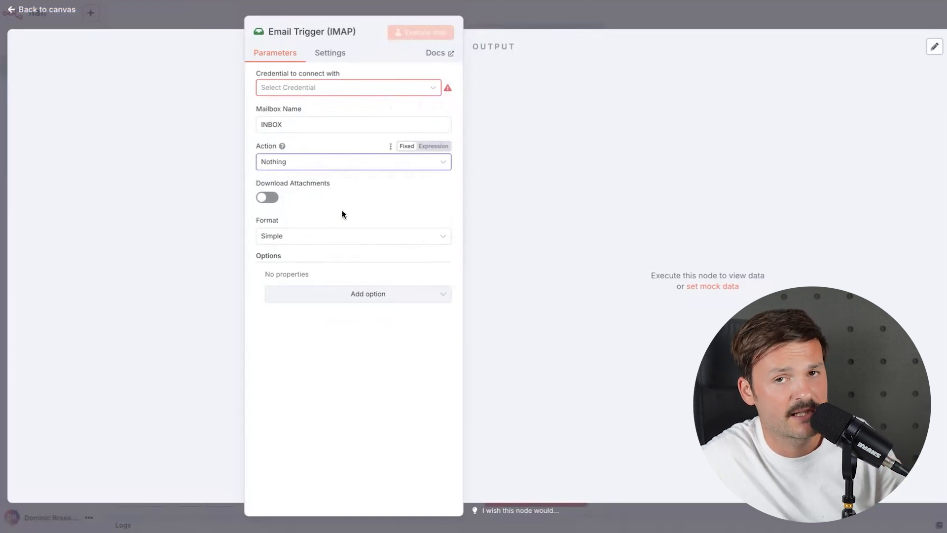
pyautogui.click(41, 10)
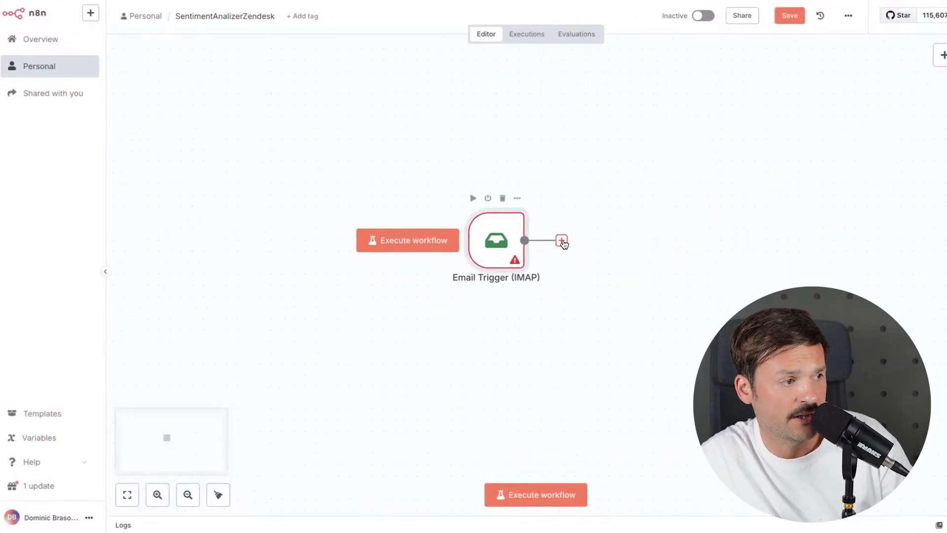
# Step: Add an AI Agent after the Email Trigger and attach an OpenAI Chat Model
pyautogui.click(561, 240)
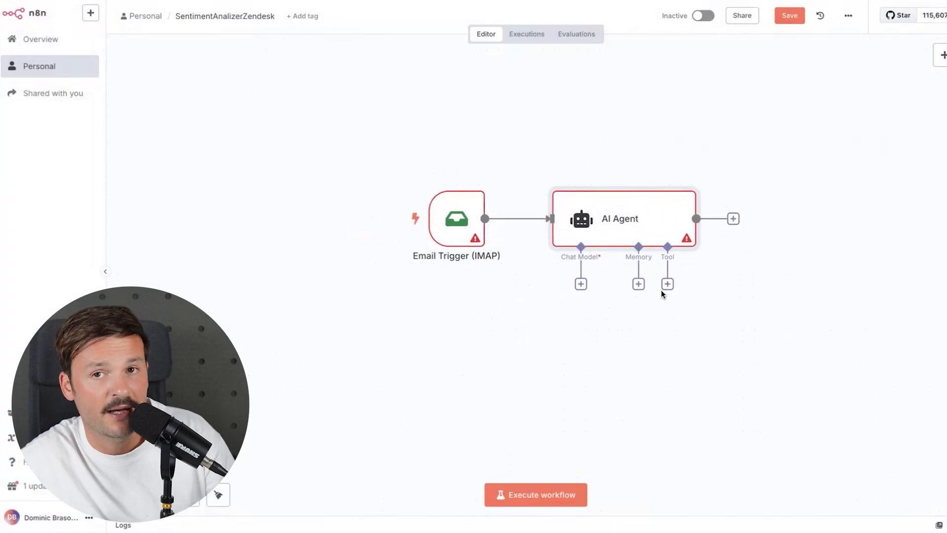
pyautogui.click(581, 284)
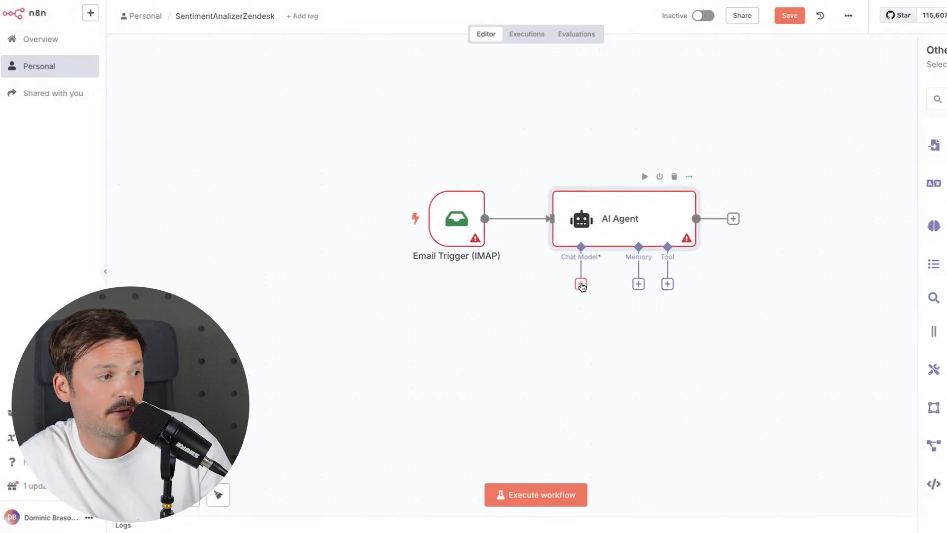
pyautogui.click(581, 284)
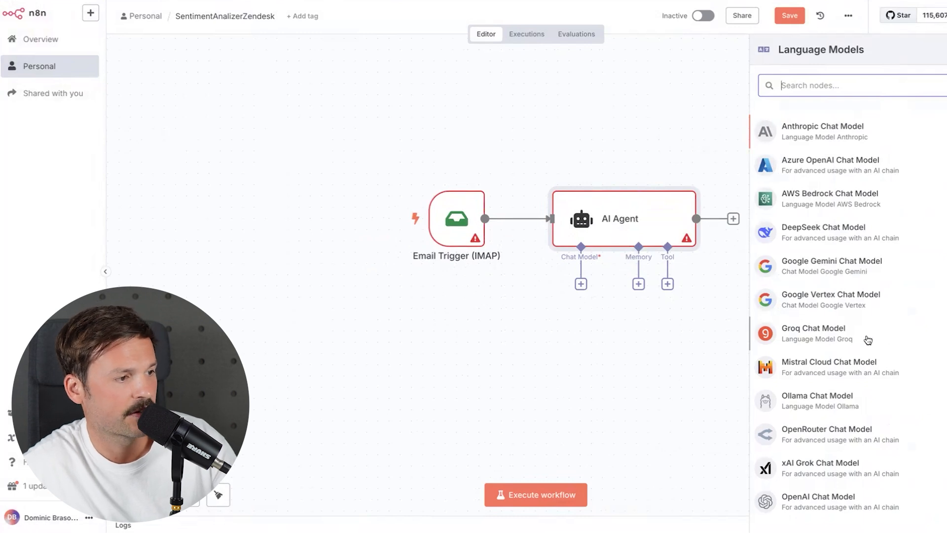
pyautogui.moveTo(859, 476)
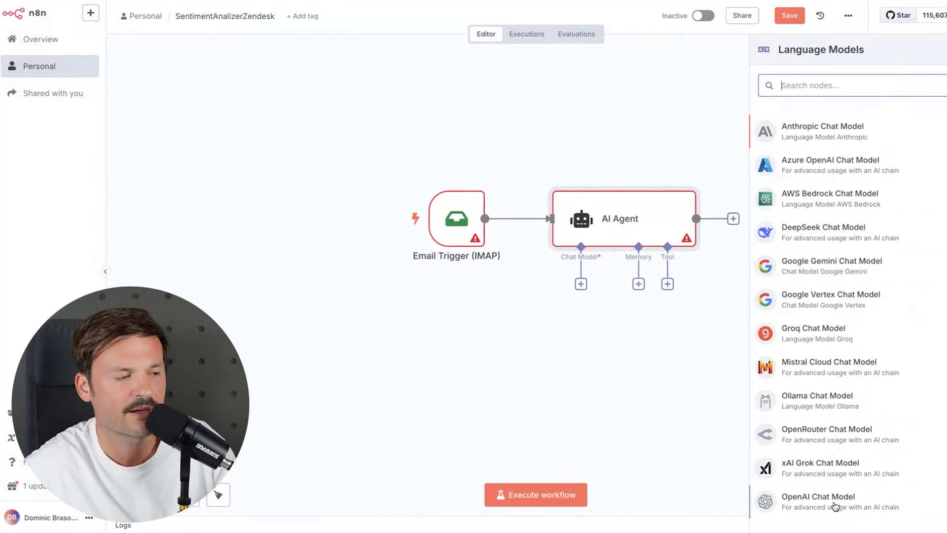
pyautogui.click(818, 501)
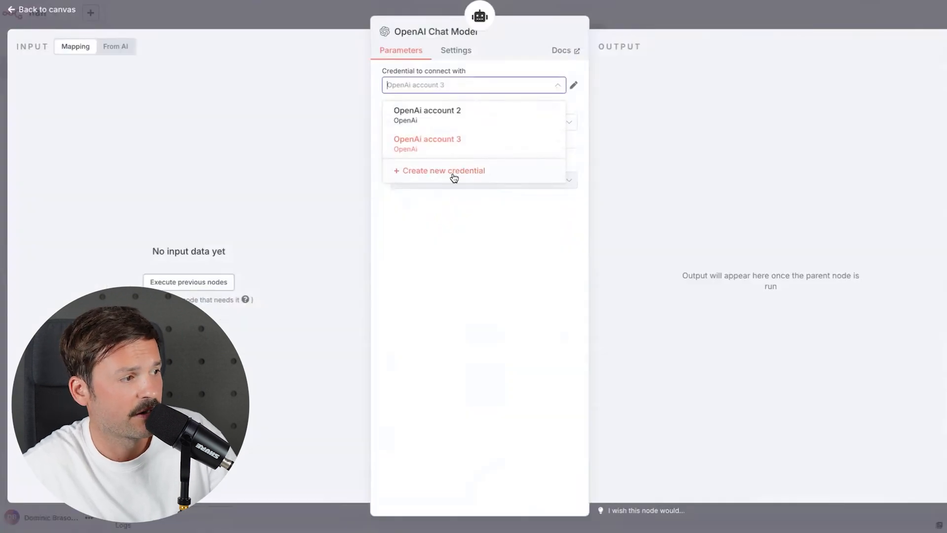
# Step: Start a new OpenAI credential and visit the OpenAI platform's API keys page
pyautogui.click(444, 170)
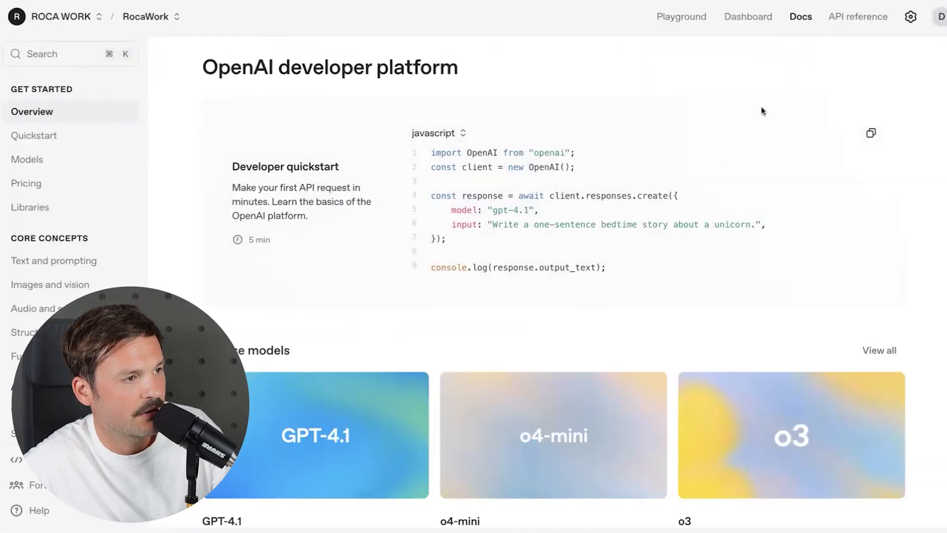
pyautogui.click(911, 16)
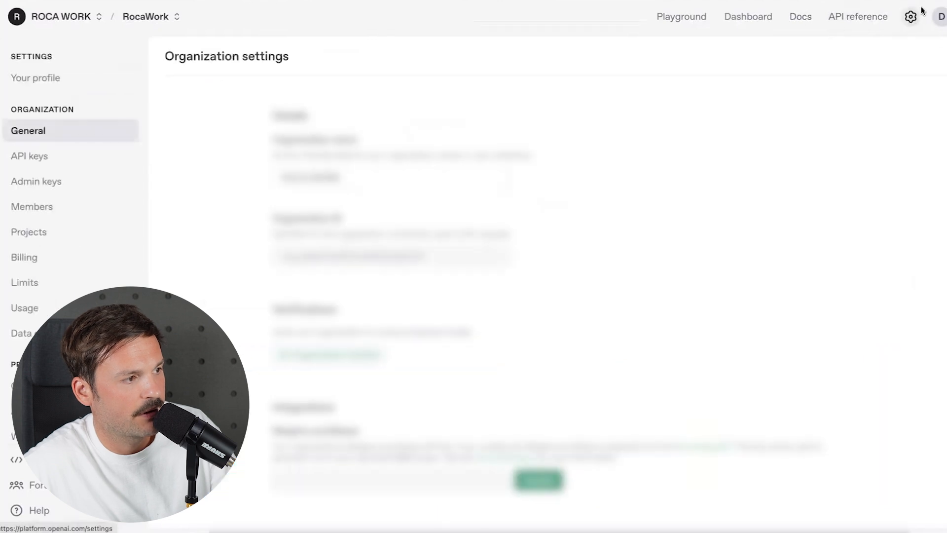
pyautogui.click(29, 156)
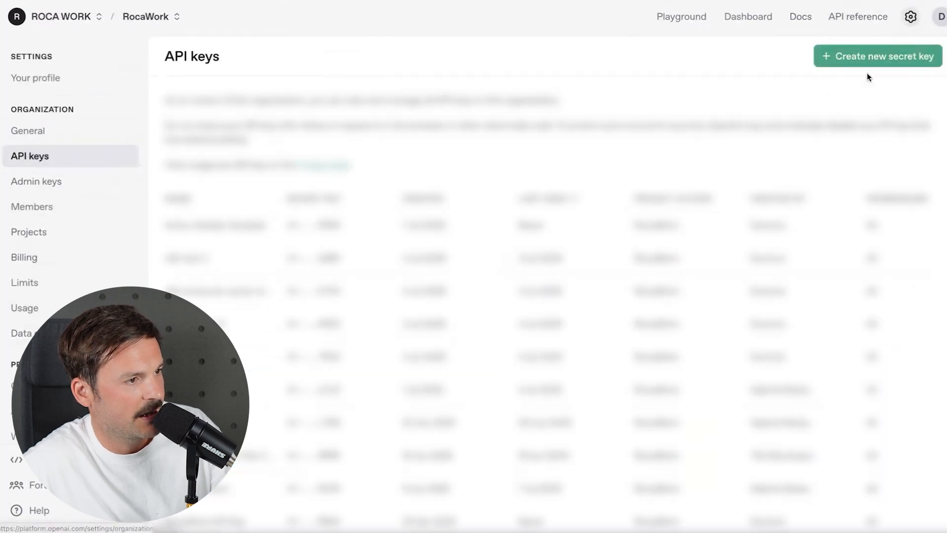
pyautogui.click(877, 56)
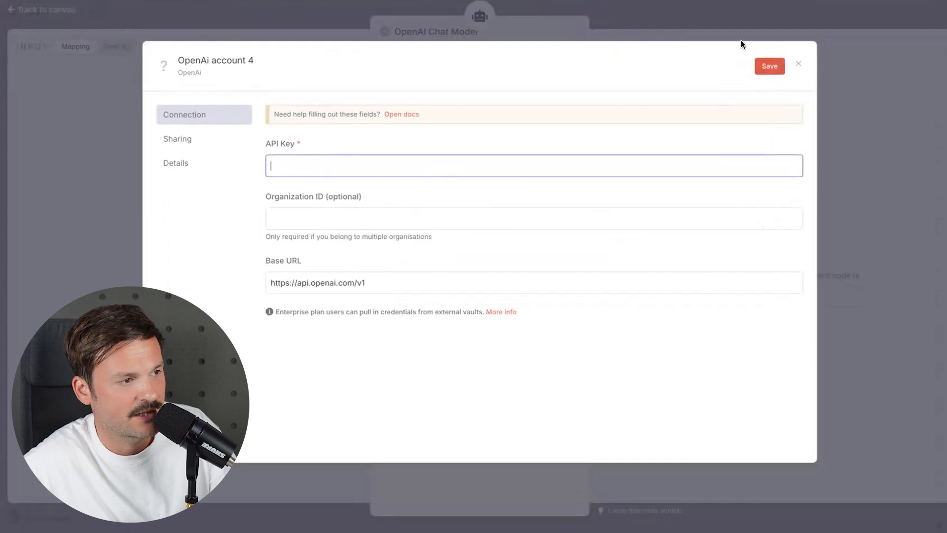
# Step: Discard the new credential, keep OpenAi account 3 with gpt-4.1-mini, and reposition the model node
pyautogui.click(798, 64)
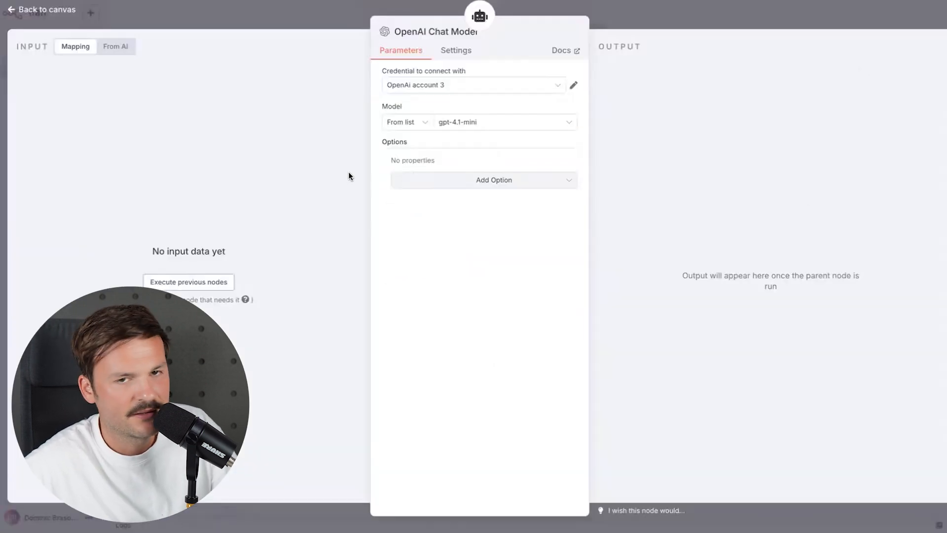
pyautogui.click(504, 122)
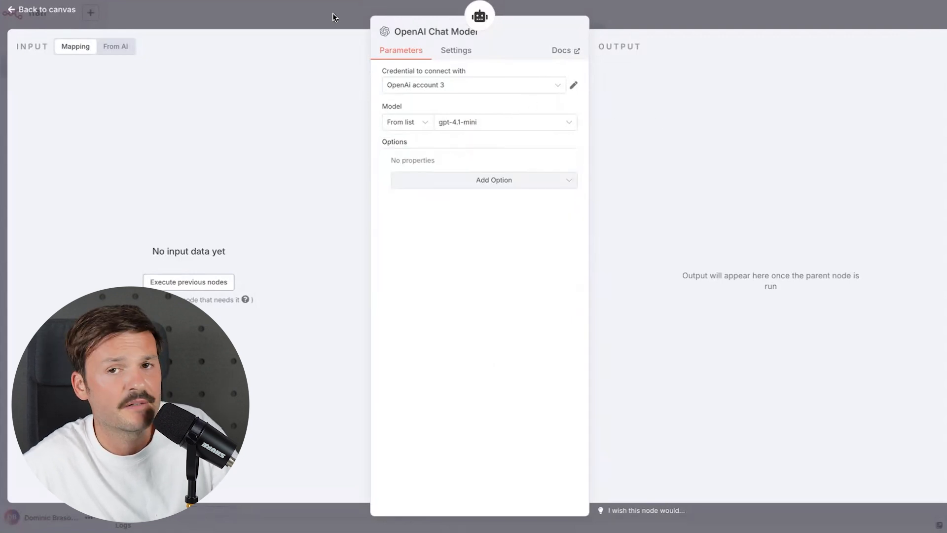
pyautogui.click(45, 8)
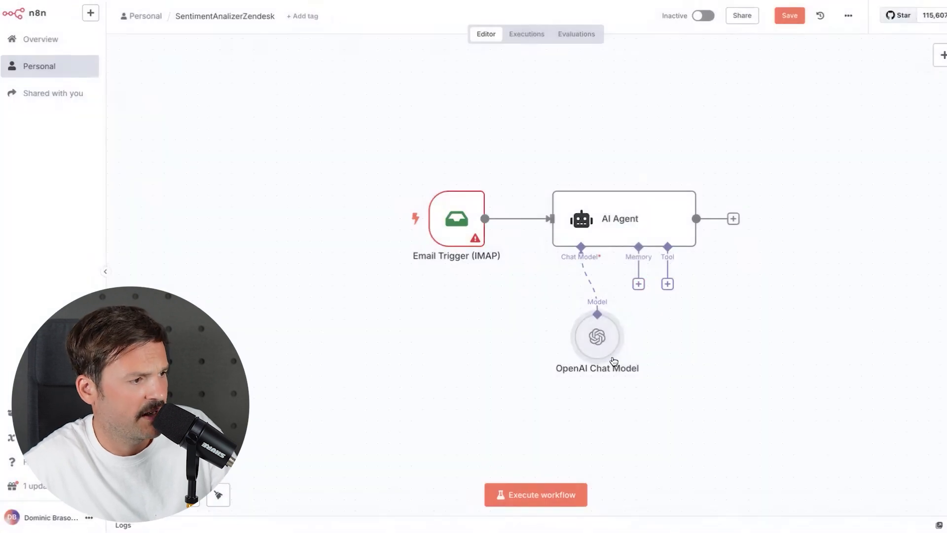
pyautogui.moveTo(597, 336); pyautogui.dragTo(508, 337)
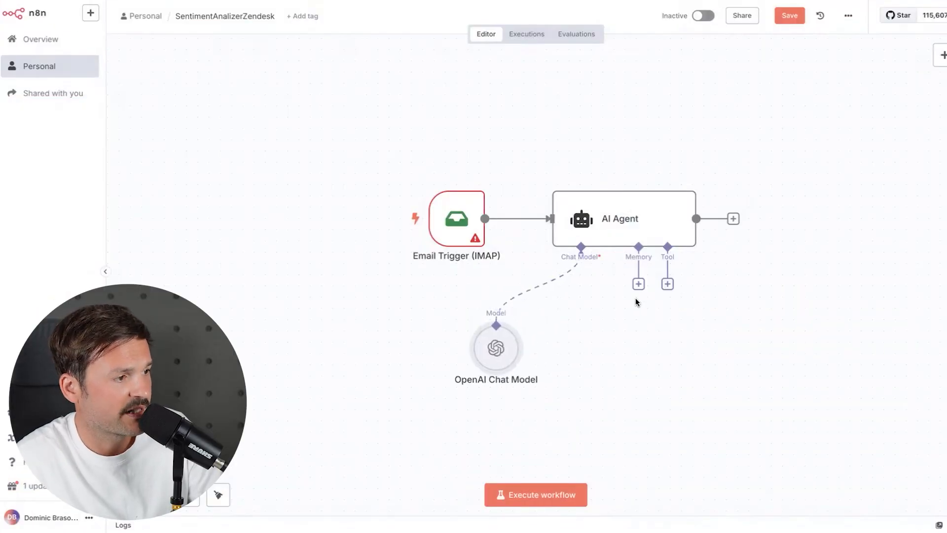
# Step: Attach Simple Memory to the AI Agent, entering 10 as the context window length
pyautogui.click(638, 283)
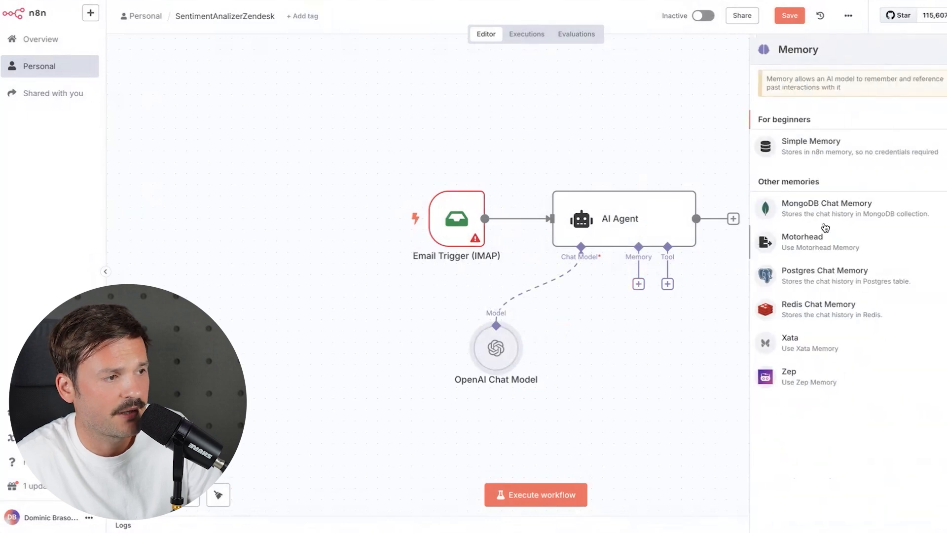
pyautogui.click(811, 146)
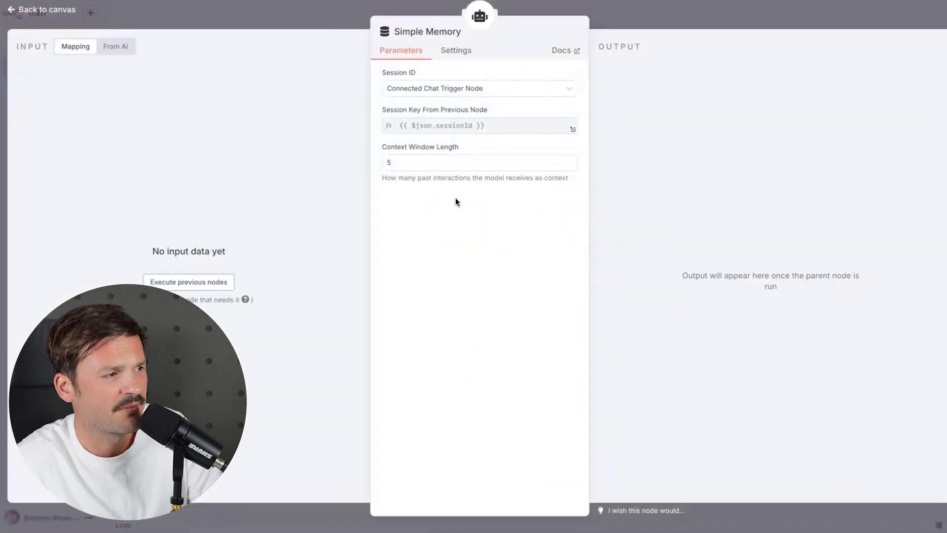
pyautogui.click(479, 162)
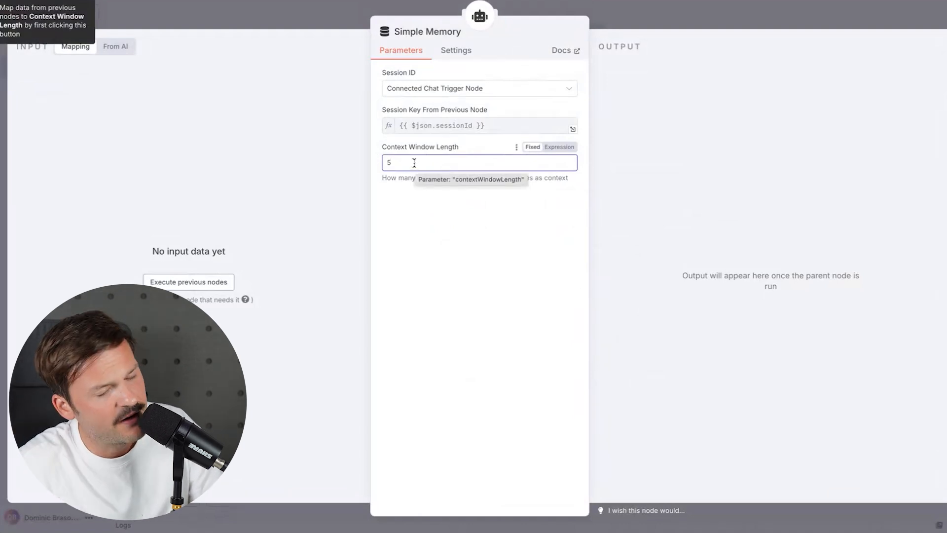
pyautogui.write('10')
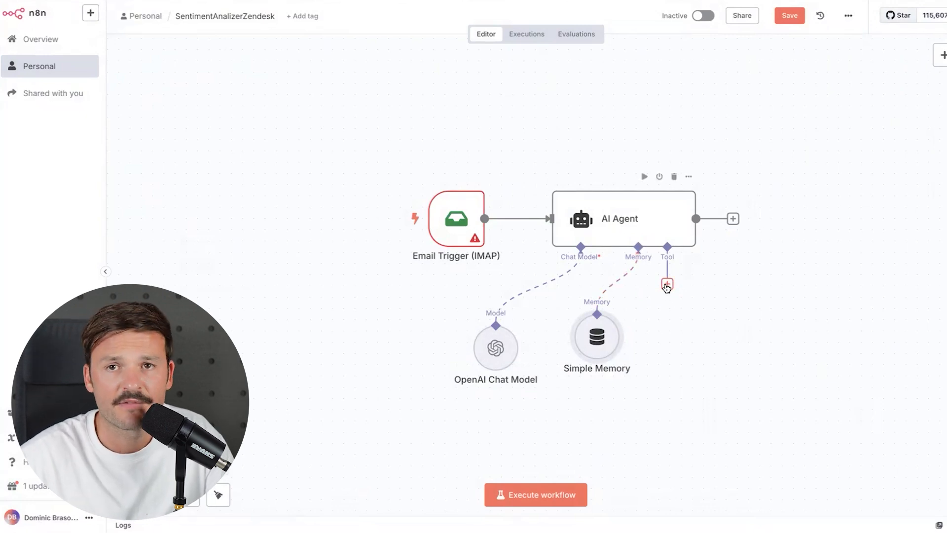
# Step: Open the AI Agent's Tools panel and scroll through the available tools
pyautogui.click(667, 285)
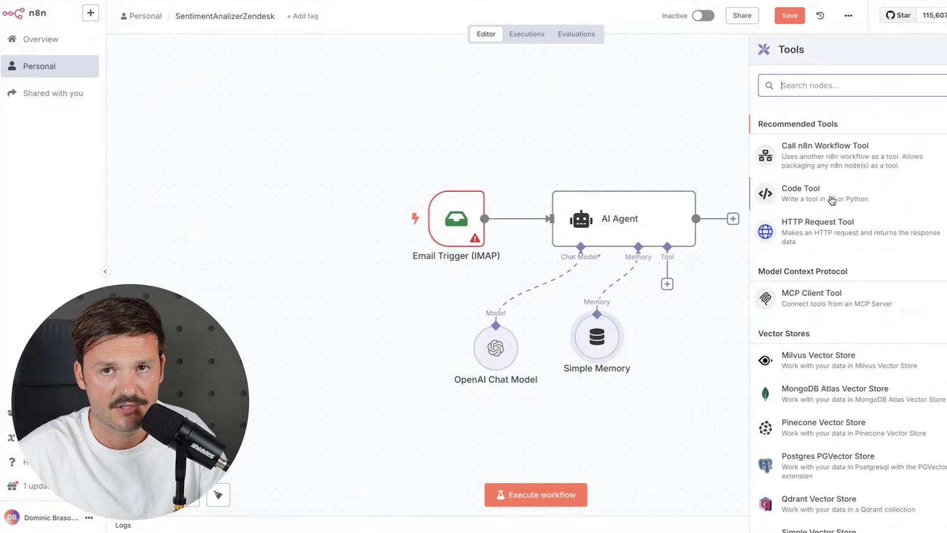
pyautogui.moveTo(861, 265)
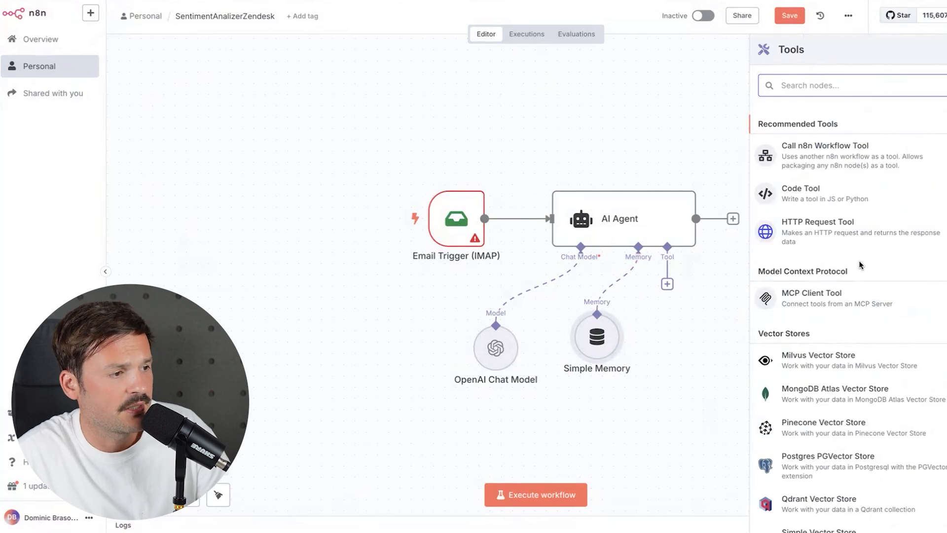
pyautogui.scroll(-3)
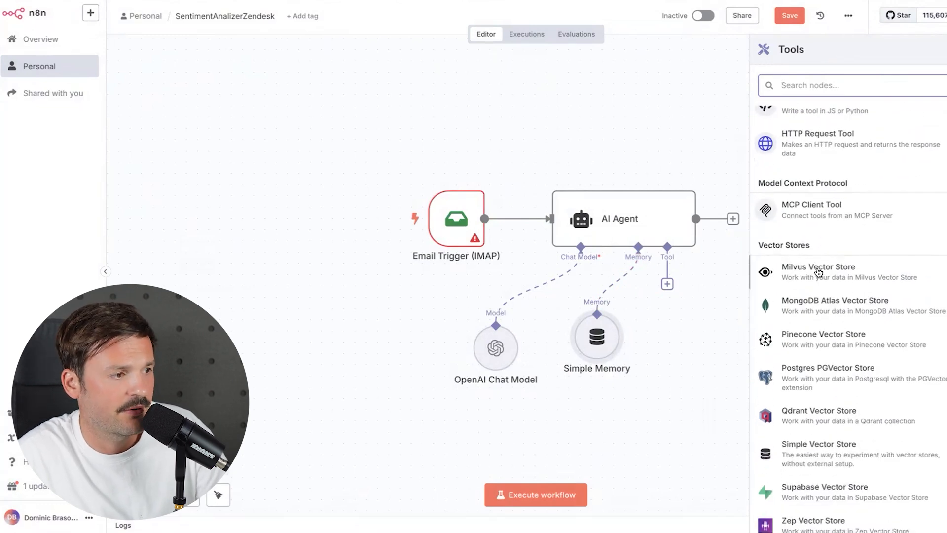
pyautogui.scroll(-3)
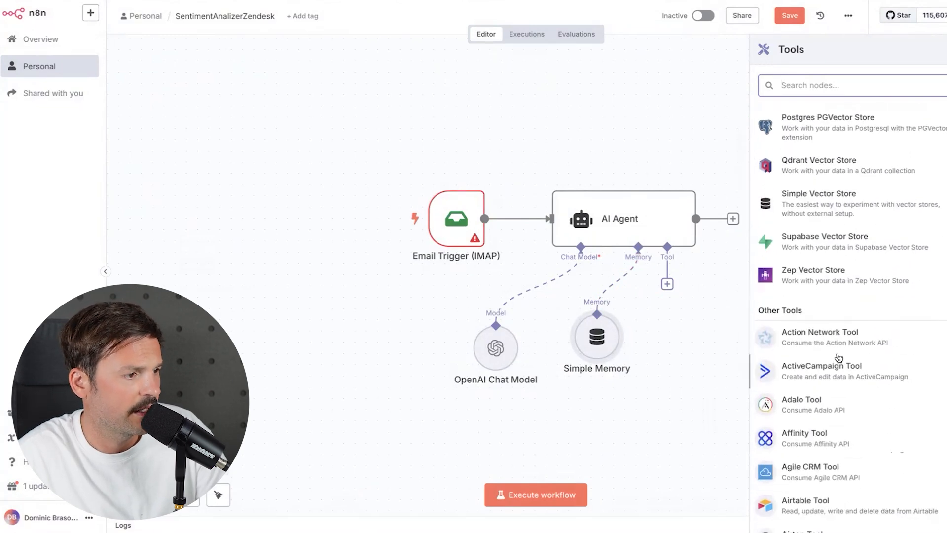
pyautogui.scroll(-3)
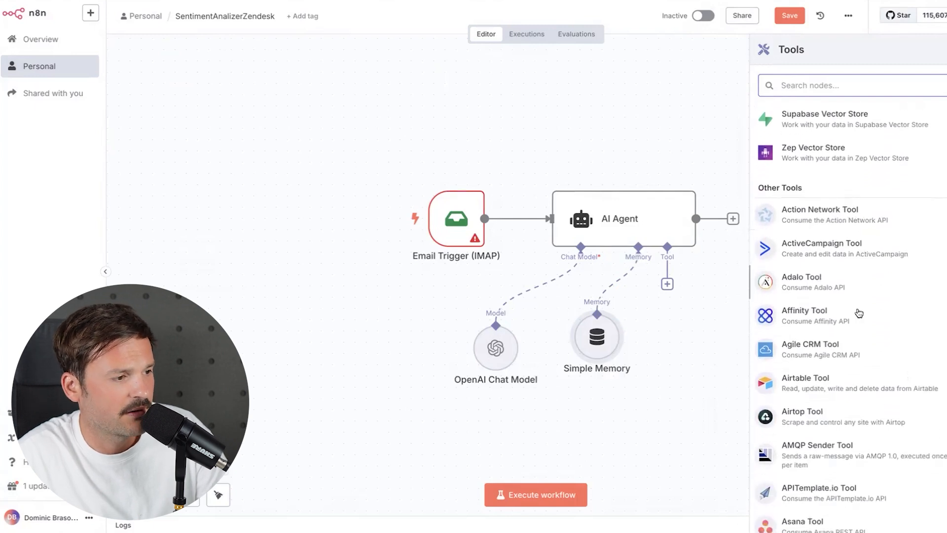
pyautogui.scroll(-3)
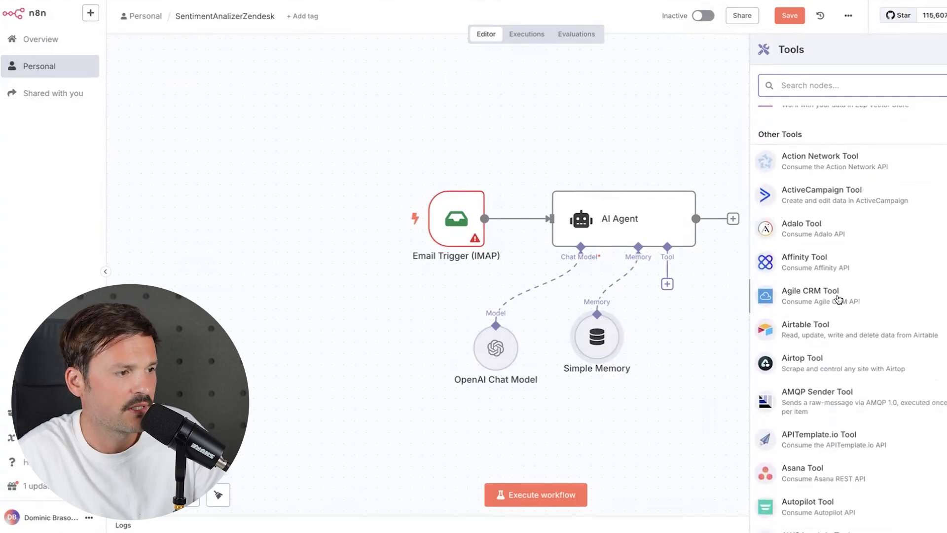
pyautogui.moveTo(857, 302)
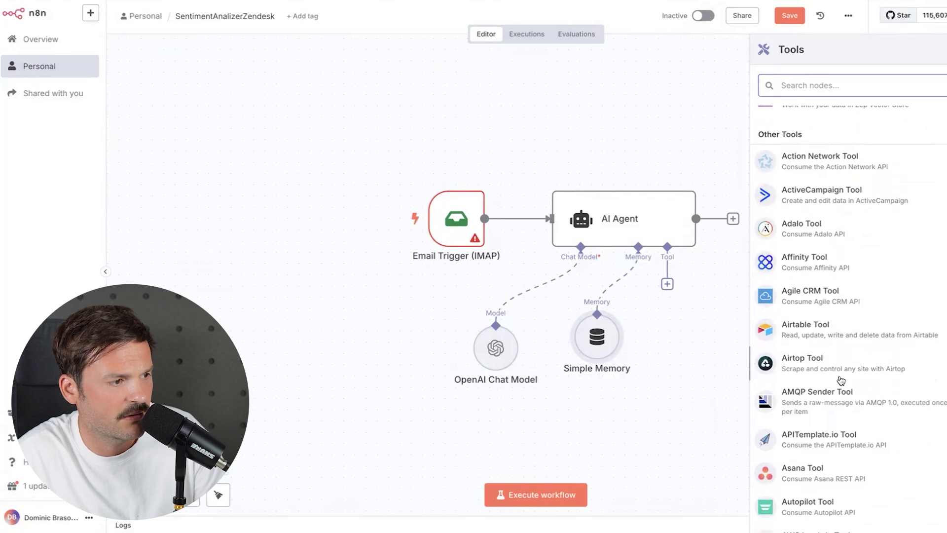
pyautogui.scroll(-3)
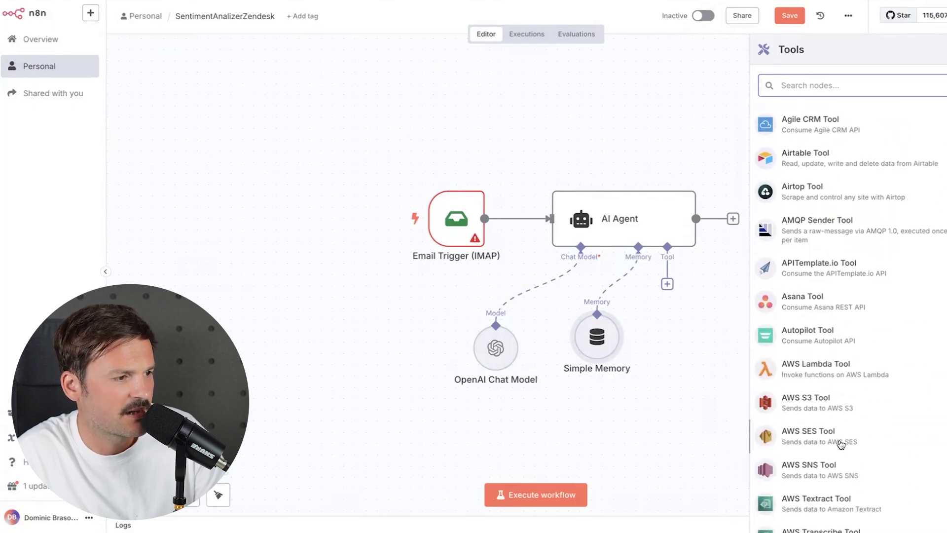
pyautogui.scroll(-3)
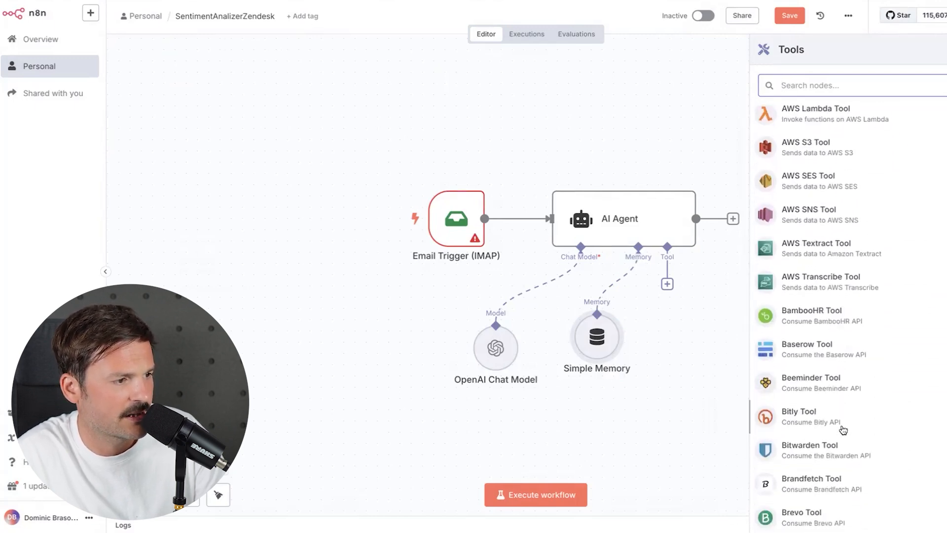
pyautogui.scroll(-3)
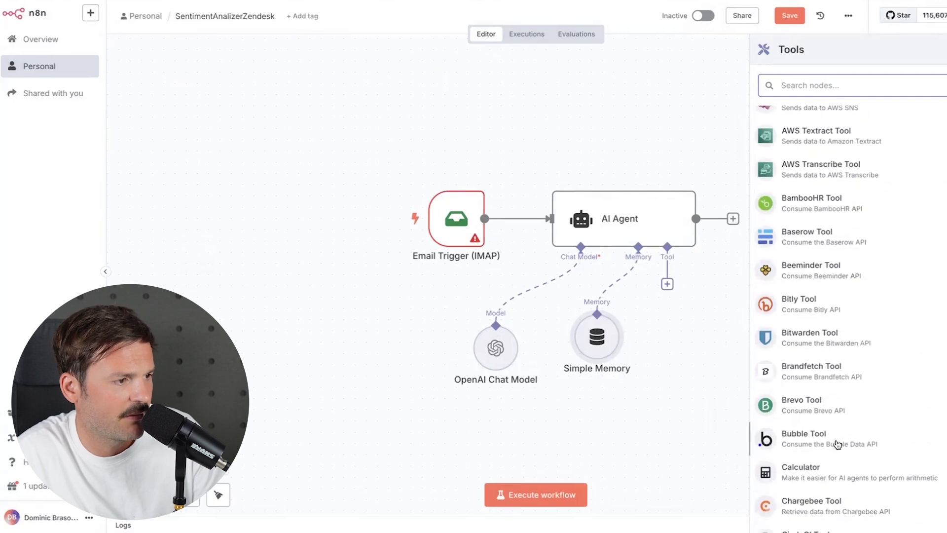
pyautogui.scroll(-3)
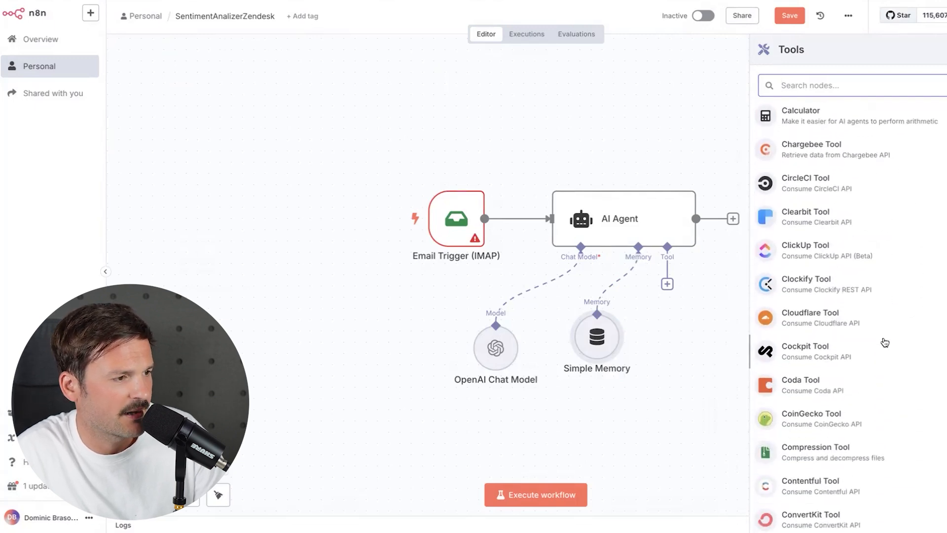
pyautogui.scroll(-3)
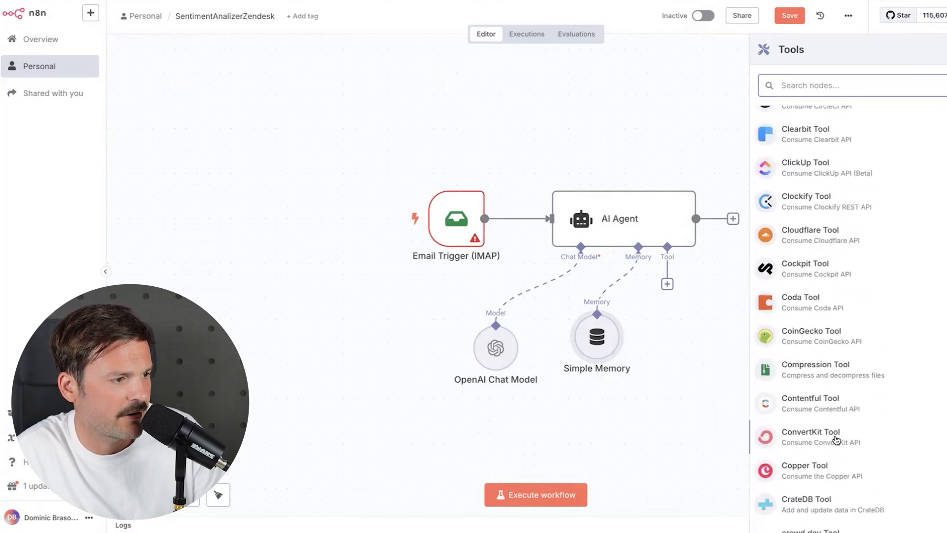
pyautogui.scroll(-3)
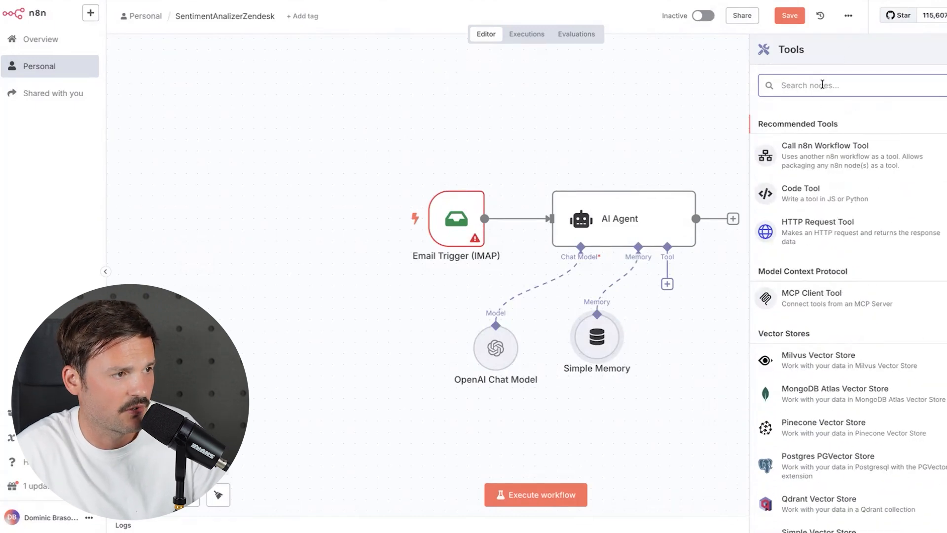
# Step: Search 'zen', add the Zendesk tool, and start a new Zendesk credential
pyautogui.write('zen')
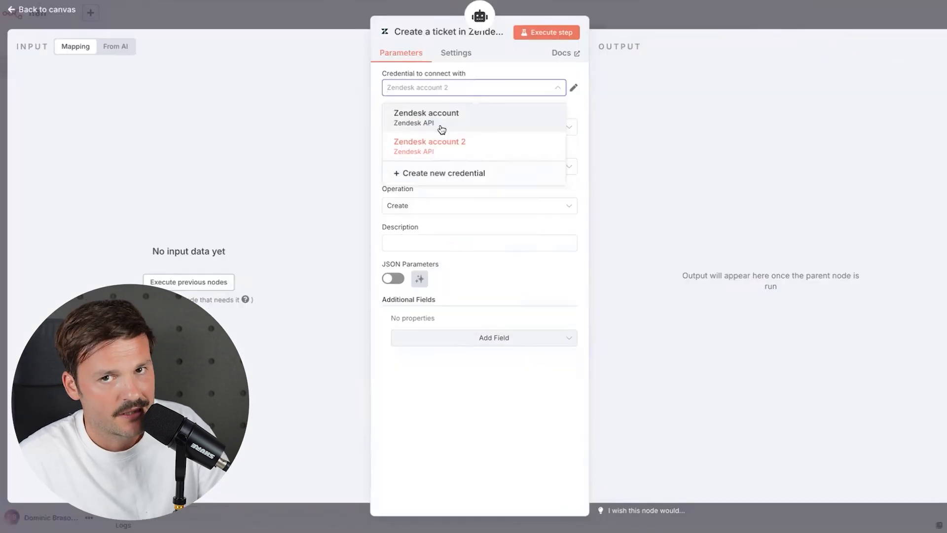
pyautogui.click(443, 173)
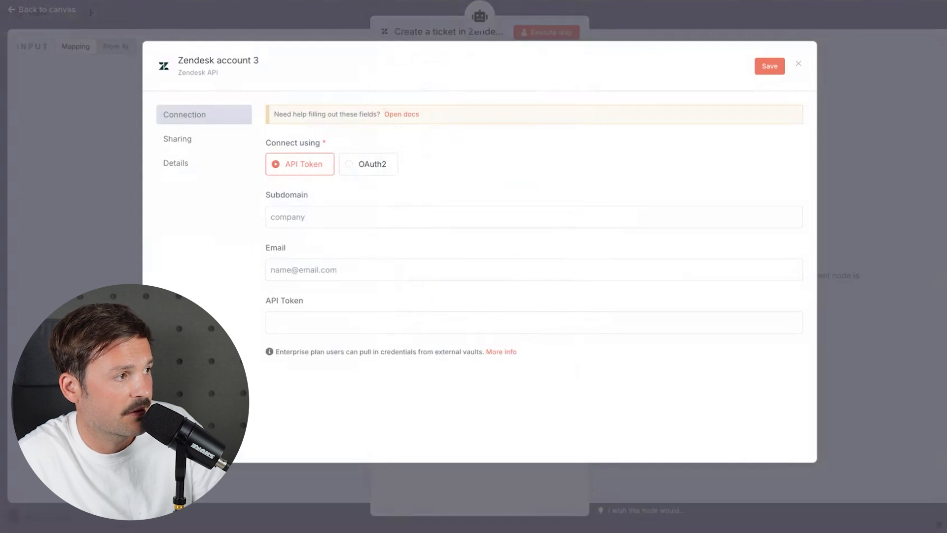
pyautogui.click(798, 64)
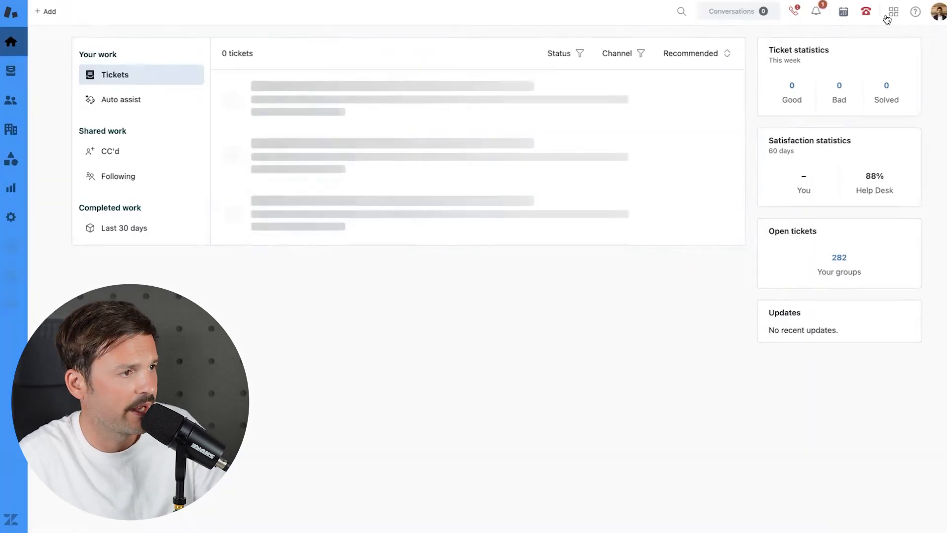
# Step: Open Zendesk's Add API token form under Apps and integrations > API tokens
pyautogui.click(894, 11)
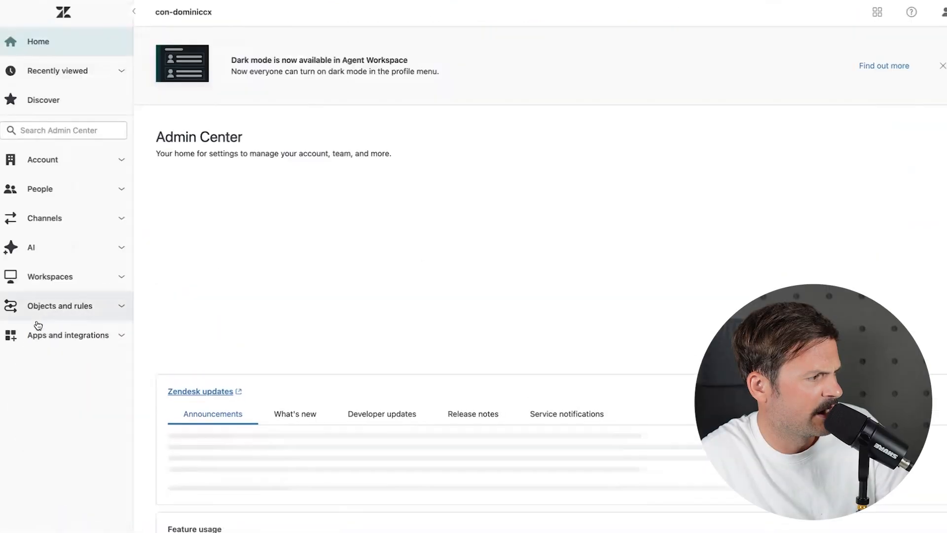
pyautogui.click(67, 336)
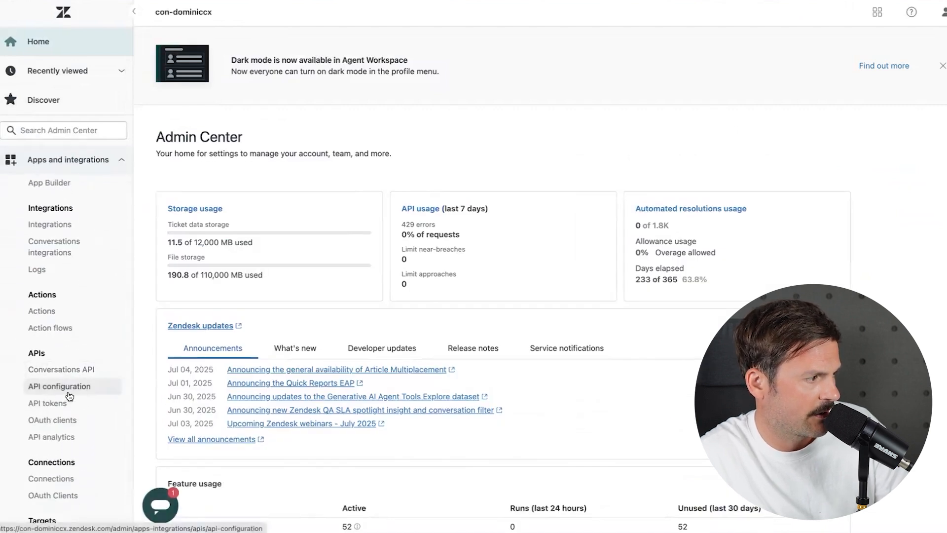
pyautogui.click(48, 403)
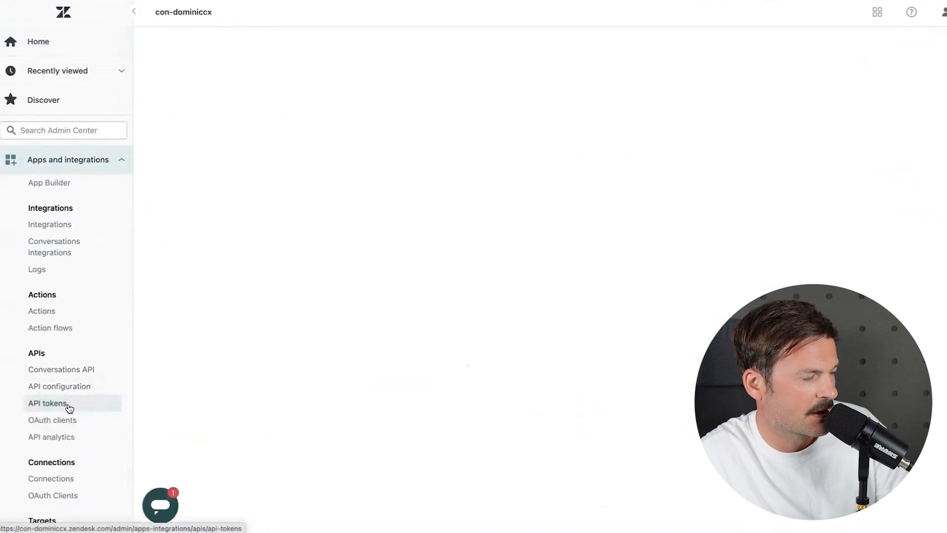
pyautogui.click(48, 403)
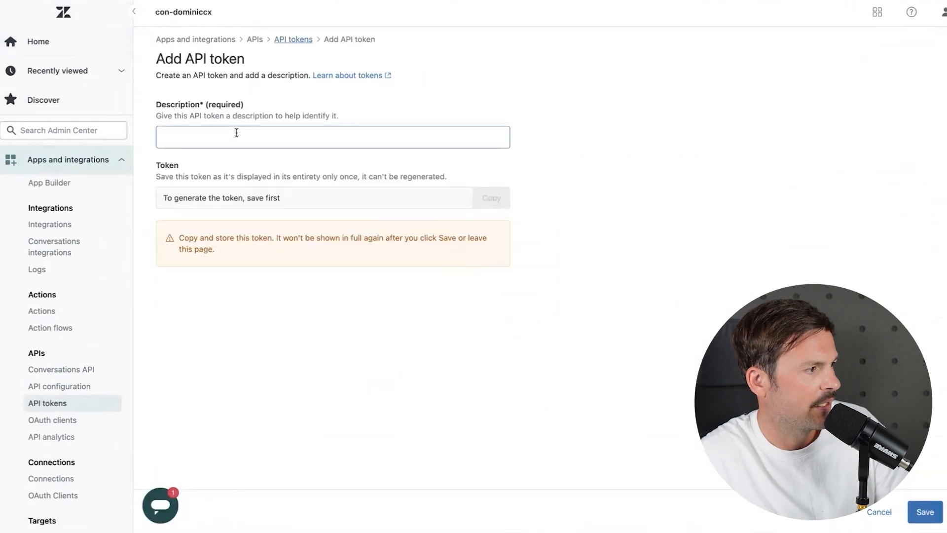
pyautogui.click(332, 137)
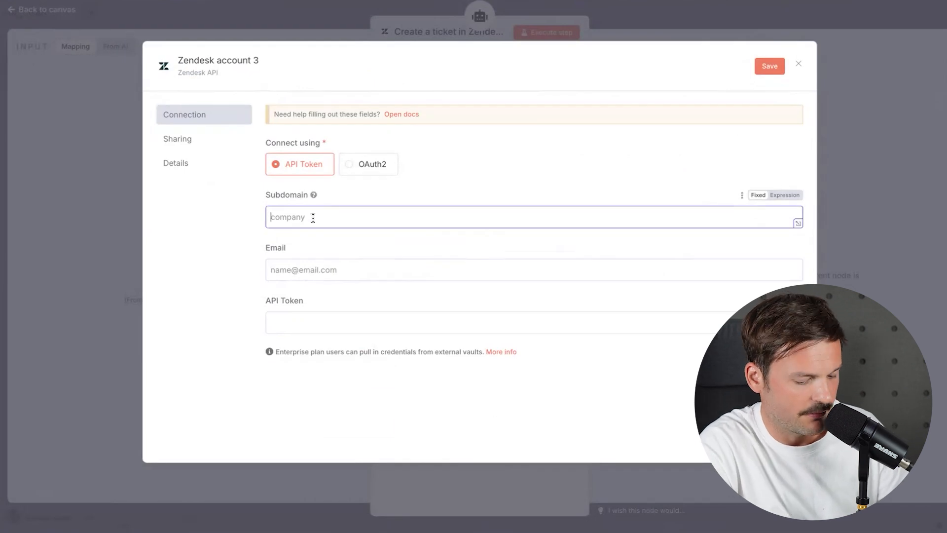
pyautogui.write('con-dominiccx')
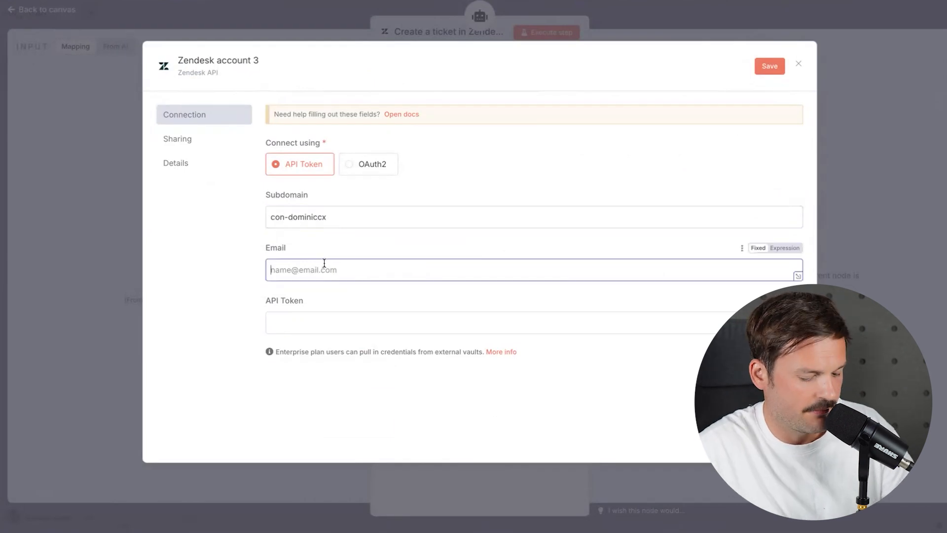
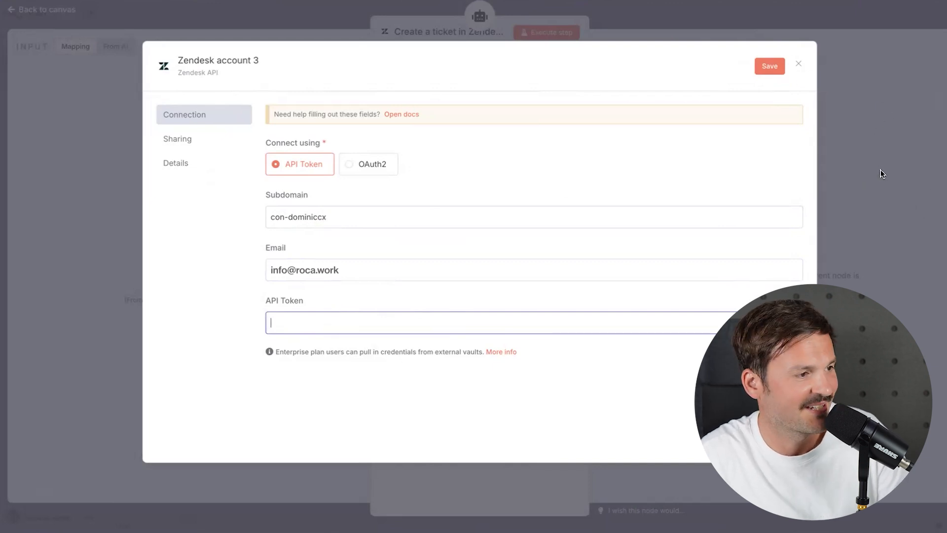
pyautogui.click(798, 64)
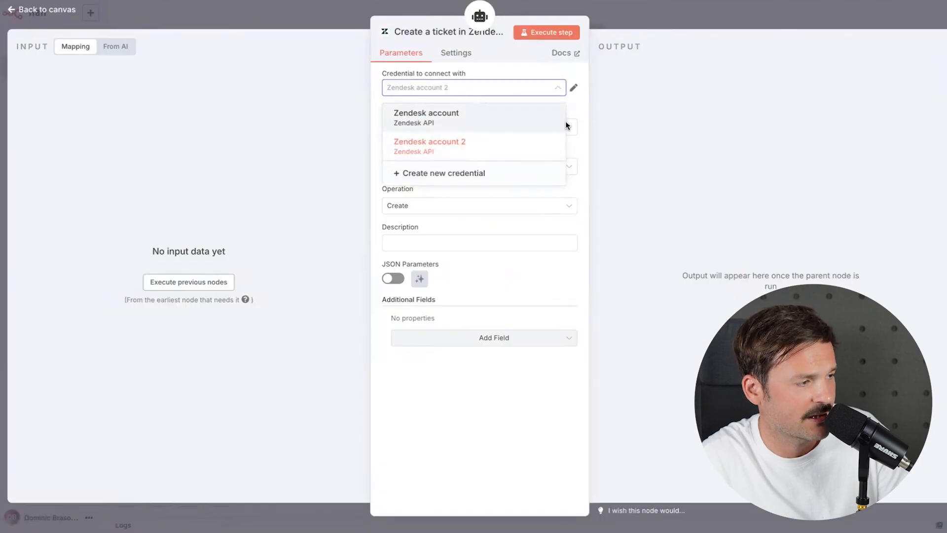
pyautogui.moveTo(488, 134)
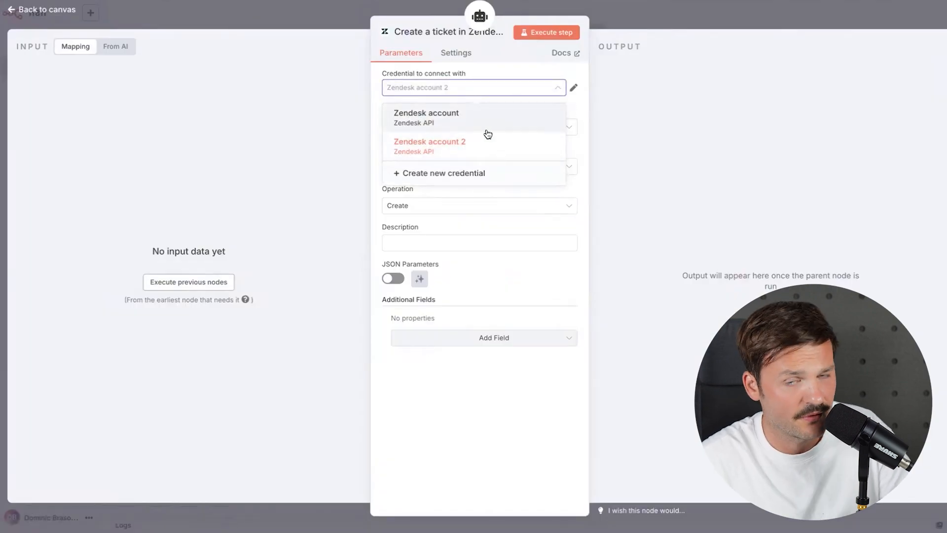
pyautogui.moveTo(582, 153)
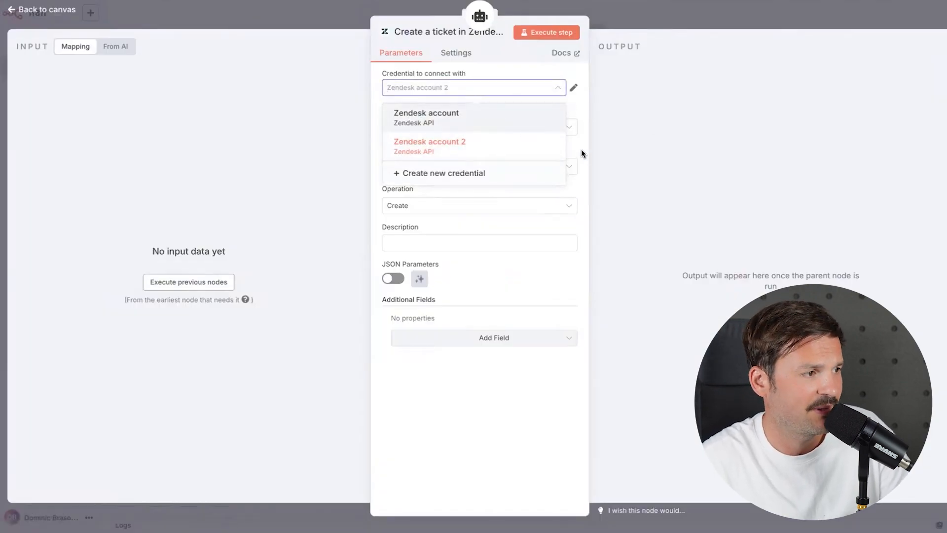
# Step: Keep Zendesk account 2 and resource Ticket, and set the operation to Update
pyautogui.click(429, 141)
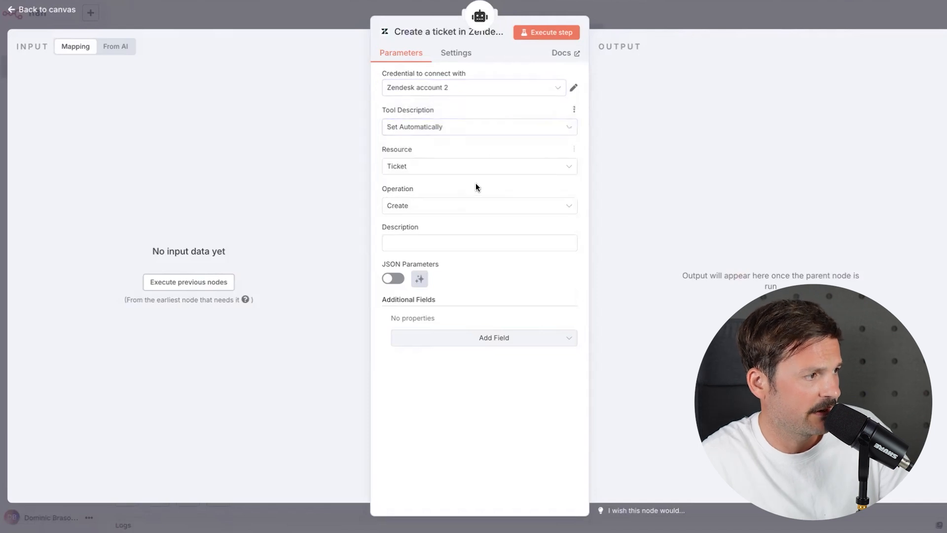
pyautogui.click(477, 166)
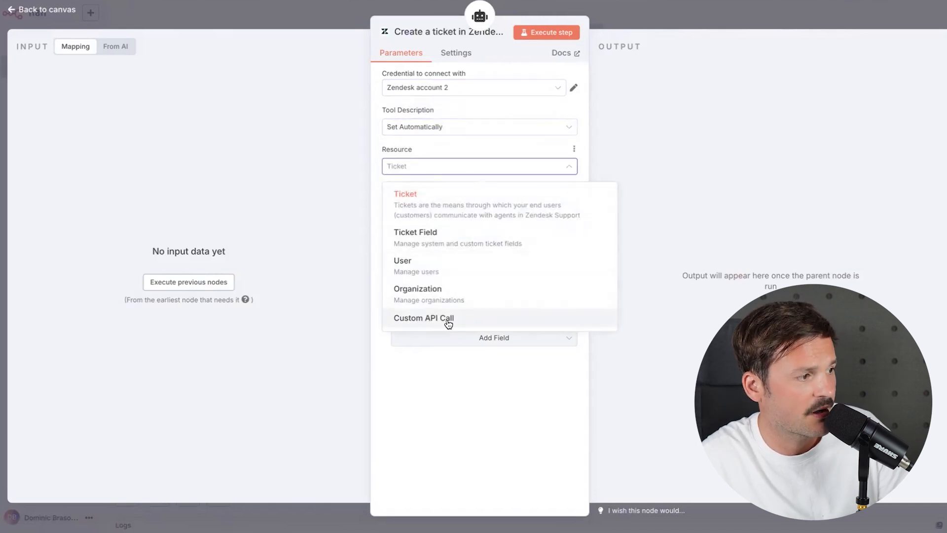
pyautogui.click(405, 193)
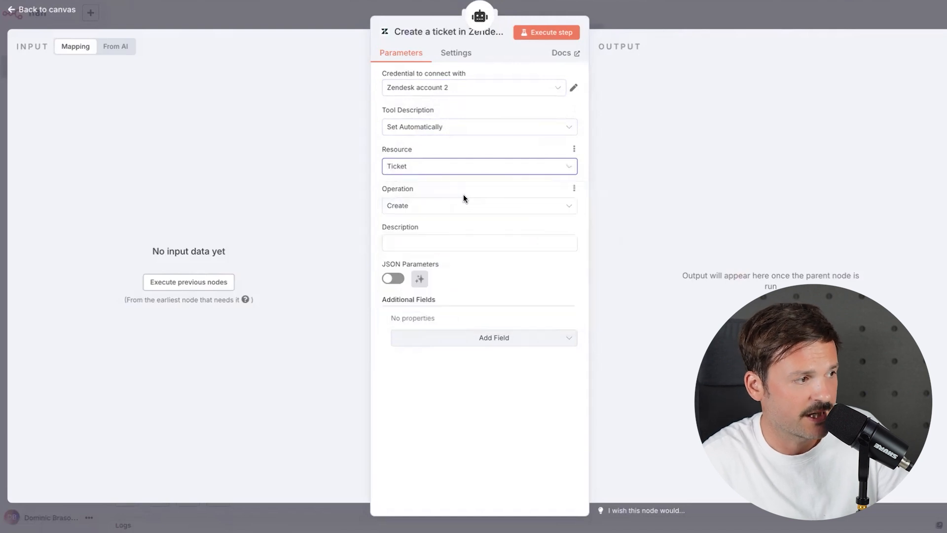
pyautogui.click(477, 206)
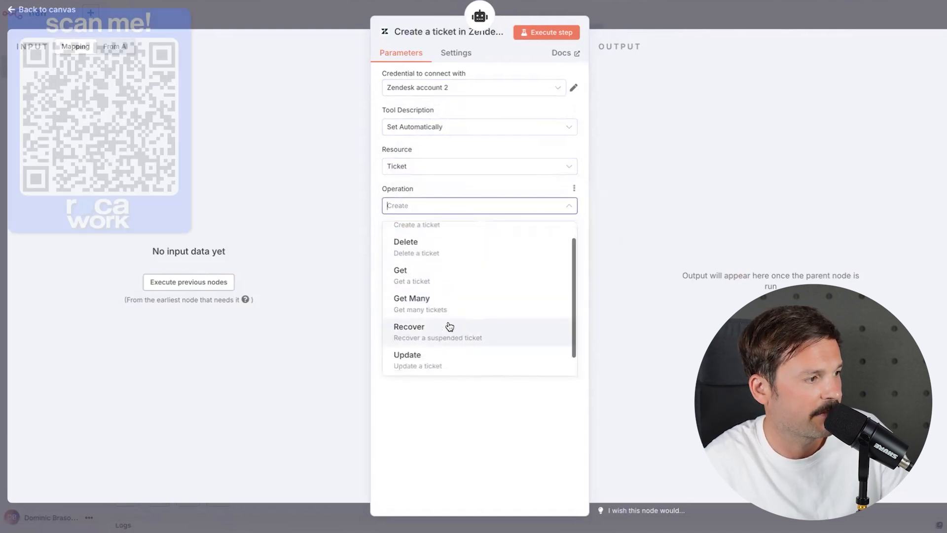
pyautogui.scroll(-3)
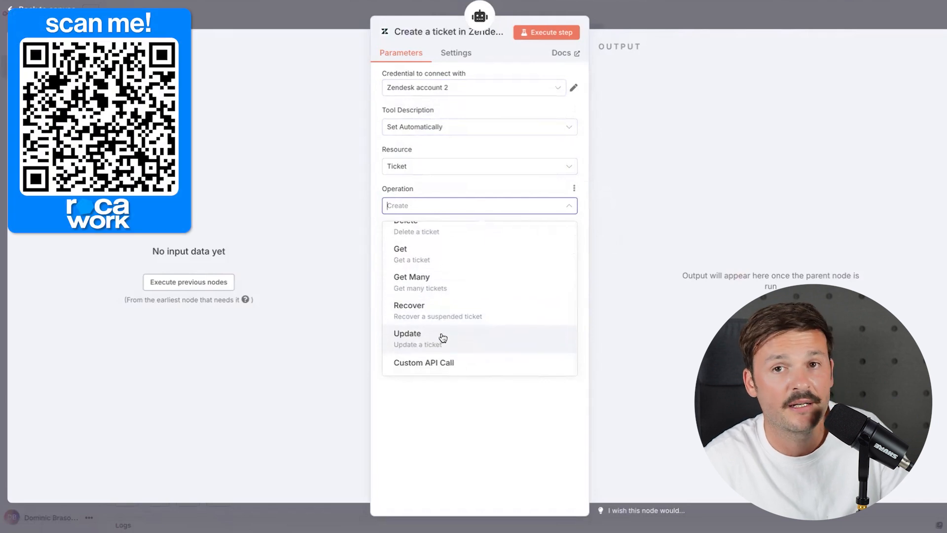
pyautogui.click(407, 333)
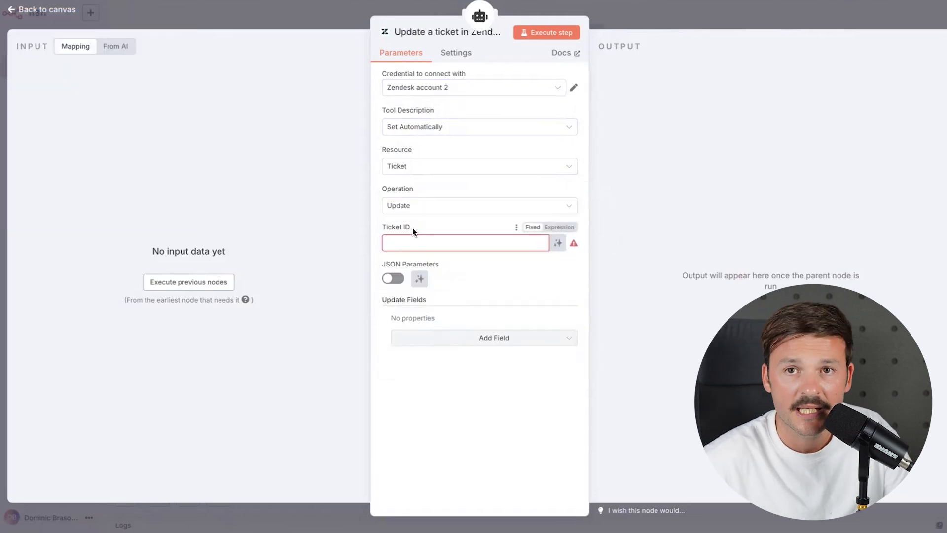
pyautogui.moveTo(557, 242)
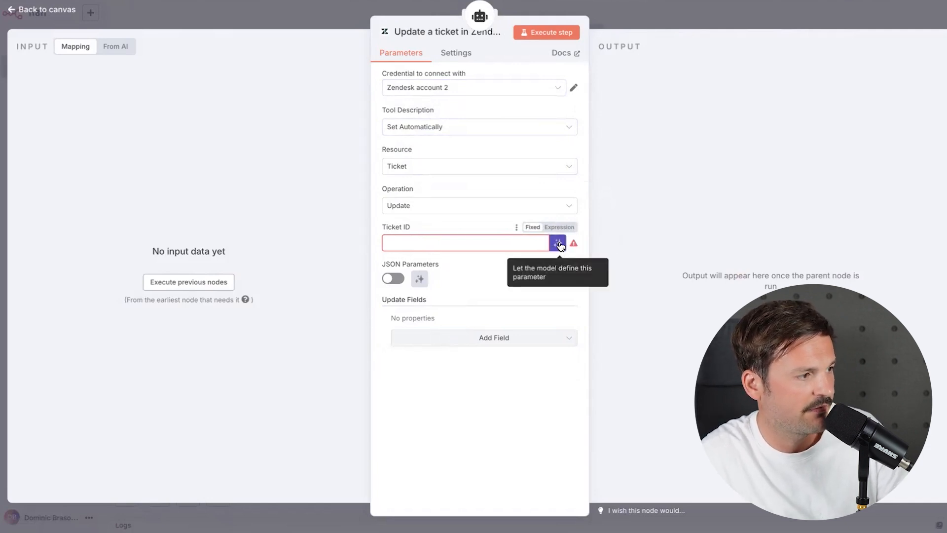
# Step: Make Ticket ID model-defined, describing it as the requester's most recent ticket opened in Zendesk
pyautogui.click(557, 243)
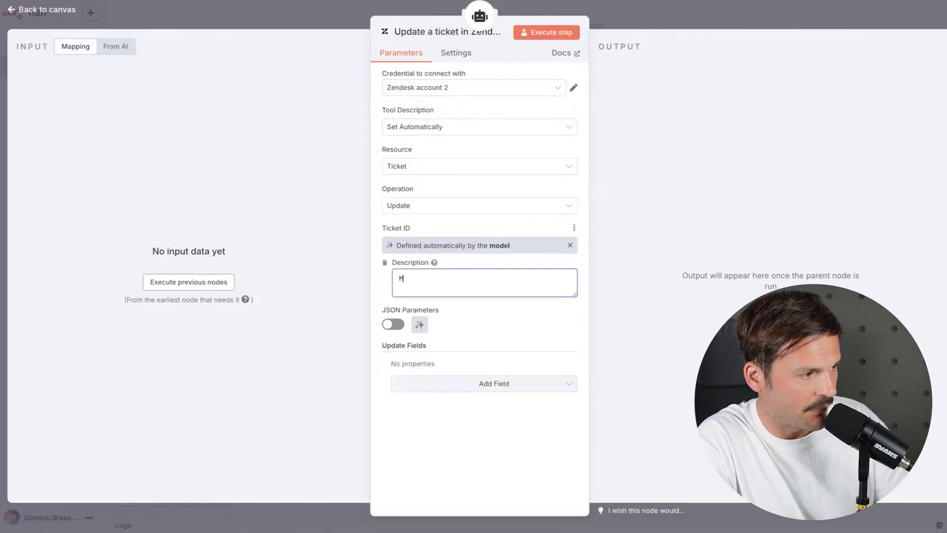
pyautogui.write('odify the ticket')
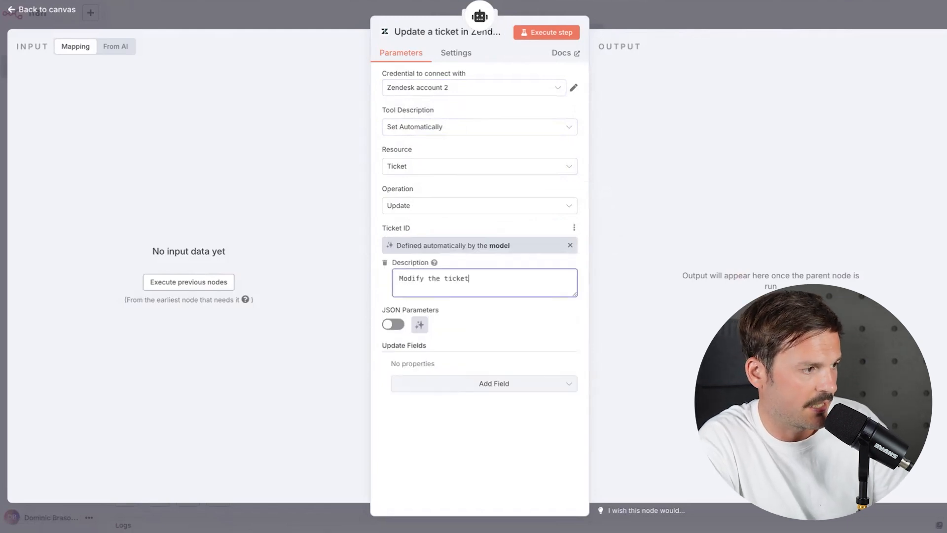
pyautogui.write('ID that')
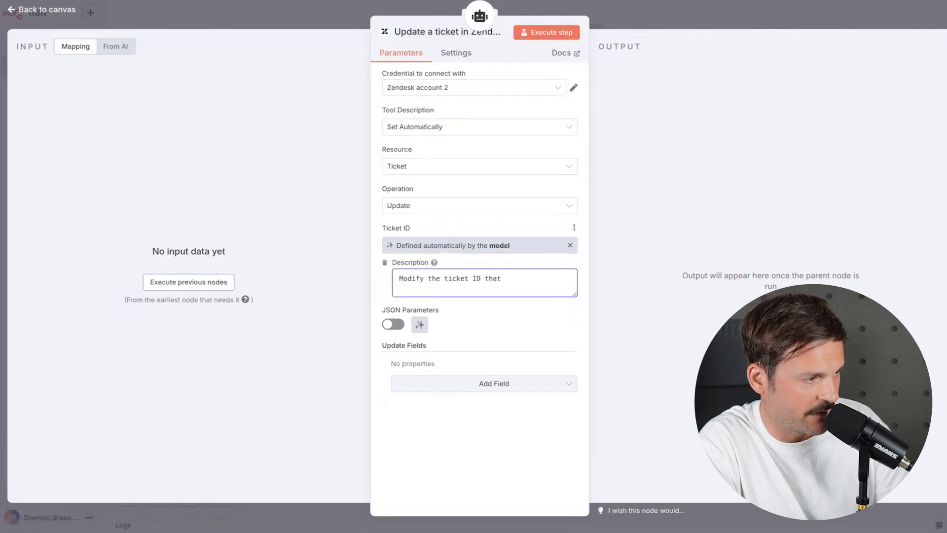
pyautogui.write('has the')
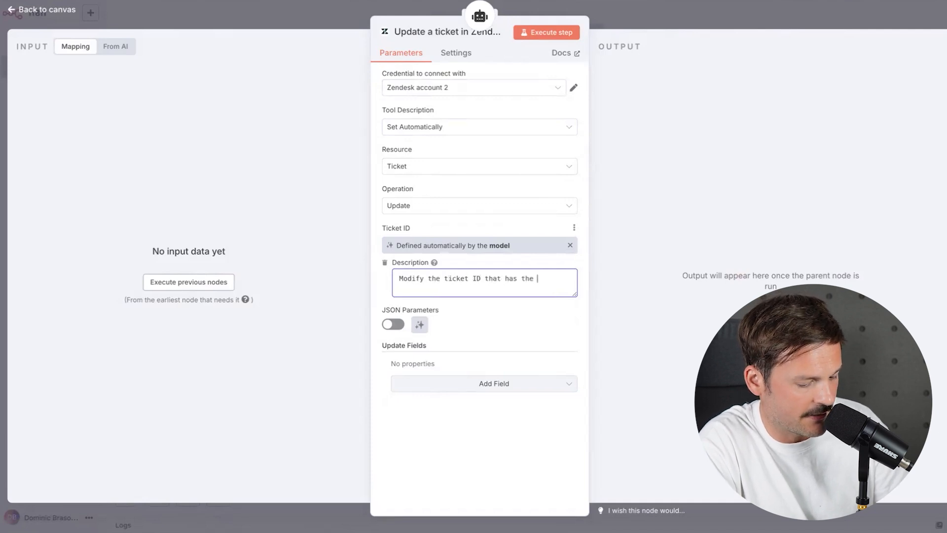
pyautogui.write("requester's email address and the most recent ticket they've opened as")
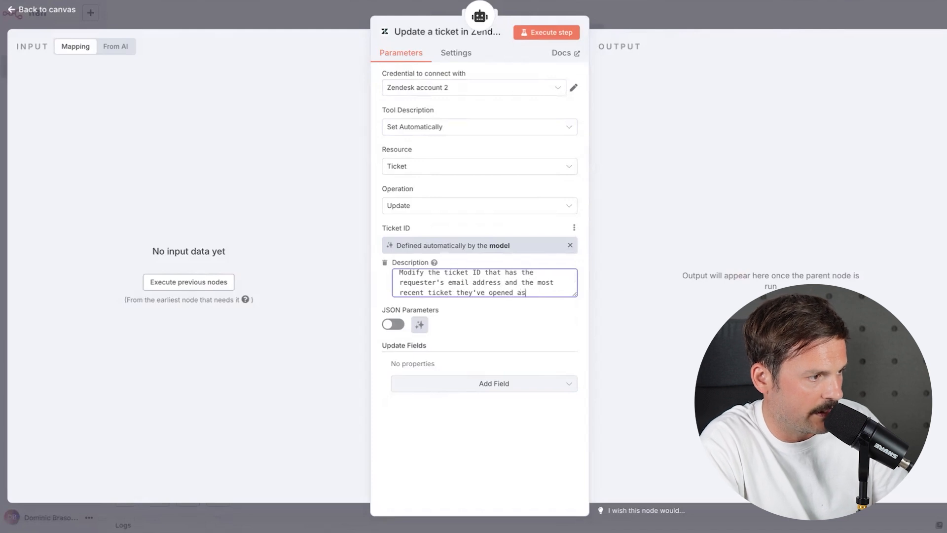
pyautogui.write("that will represent the ticket they've")
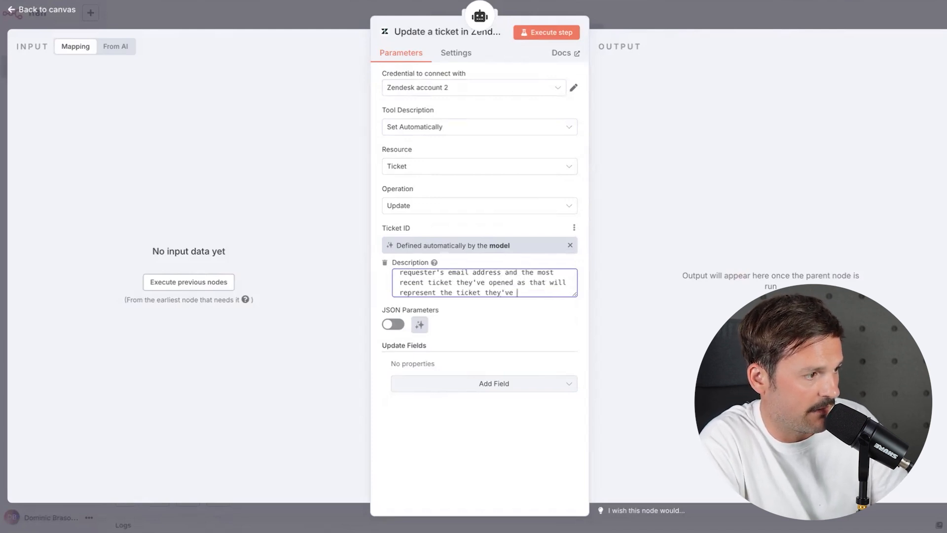
pyautogui.write('opened in Zendesk.')
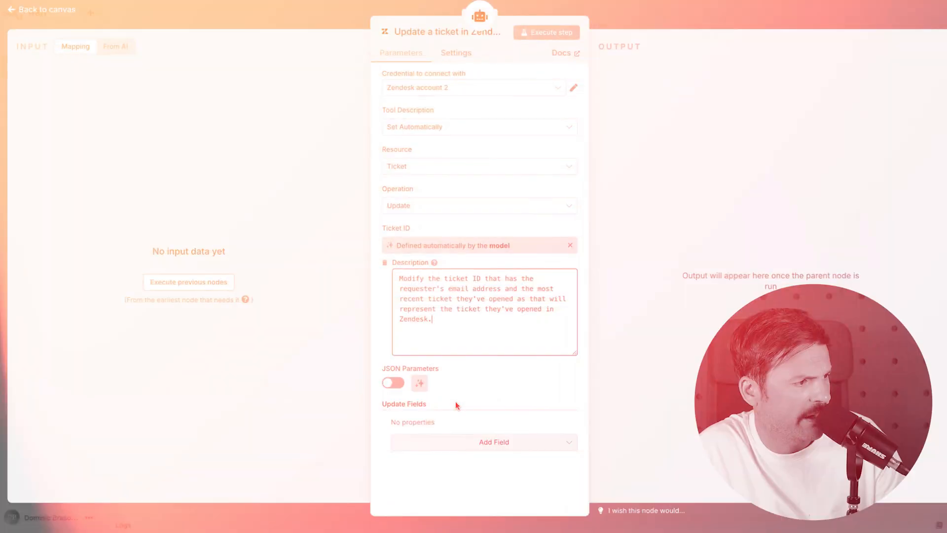
# Step: Add the Sentiment custom field with a model-defined value and begin adding its description
pyautogui.click(493, 441)
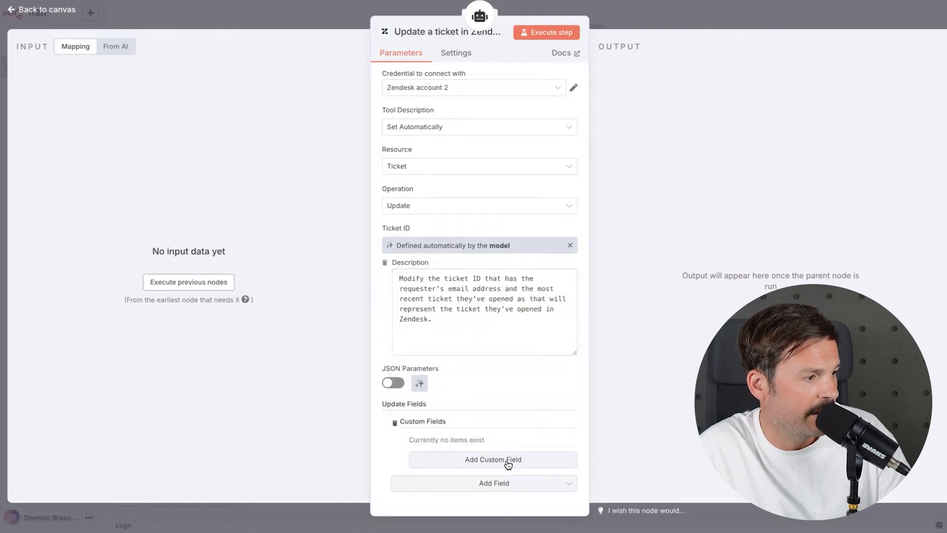
pyautogui.click(492, 459)
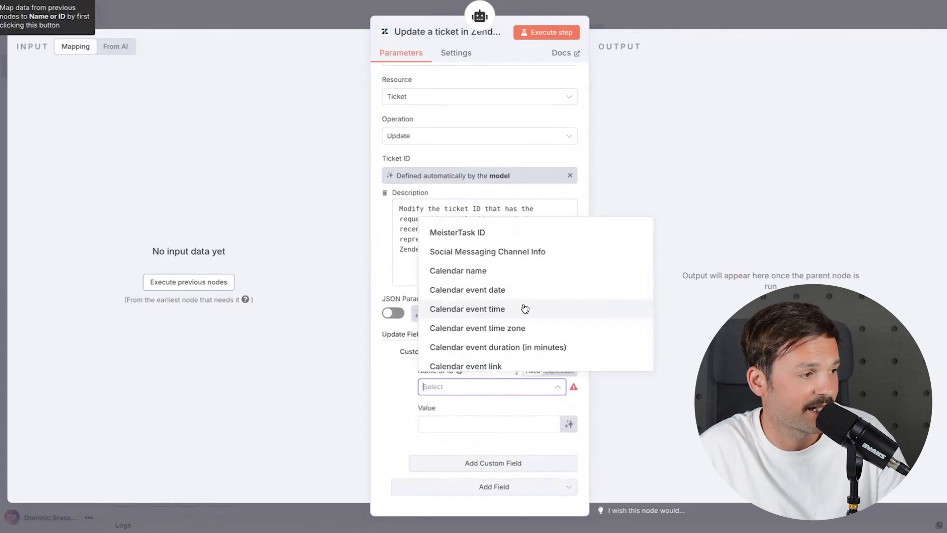
pyautogui.write('senti')
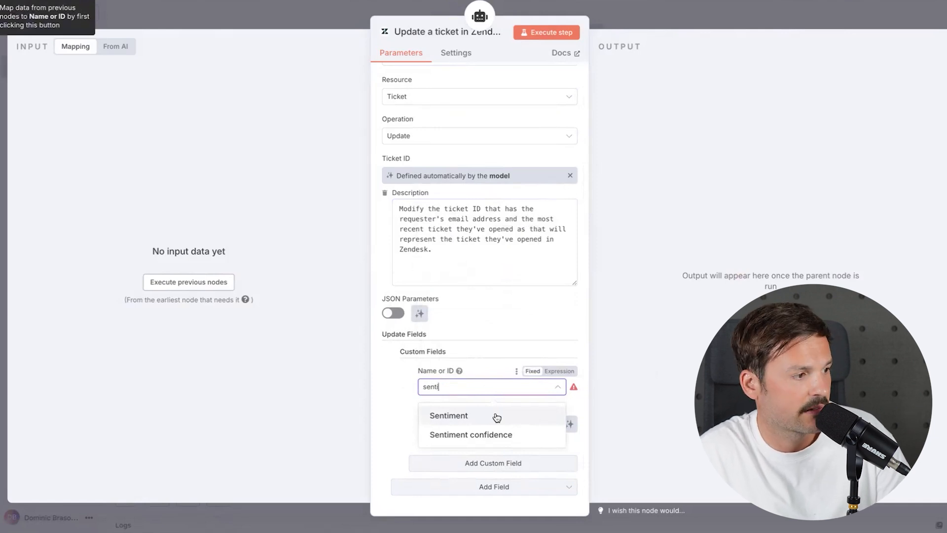
pyautogui.click(449, 415)
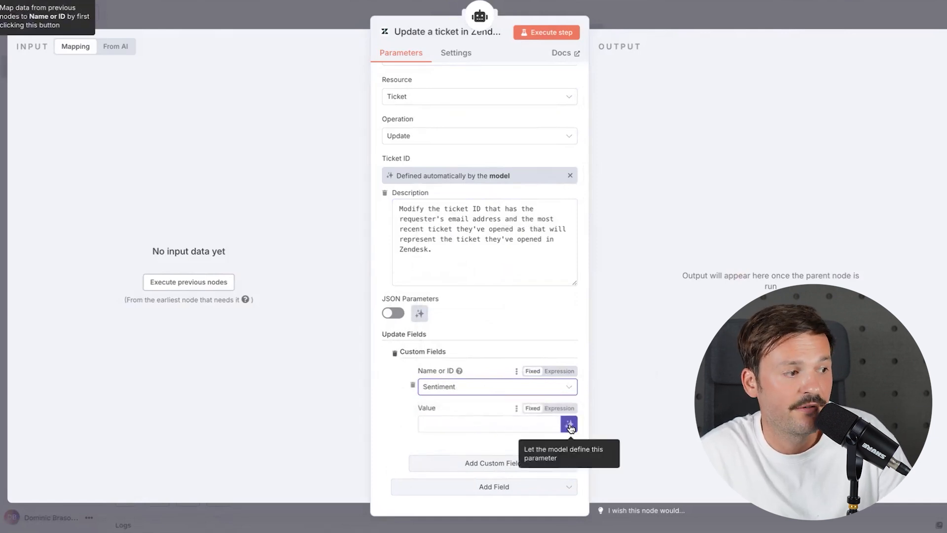
pyautogui.click(568, 424)
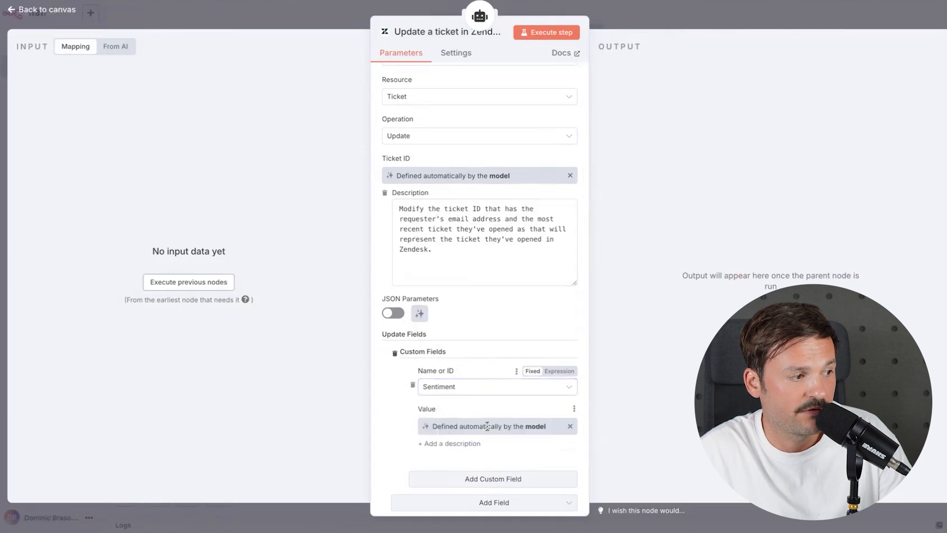
pyautogui.click(449, 443)
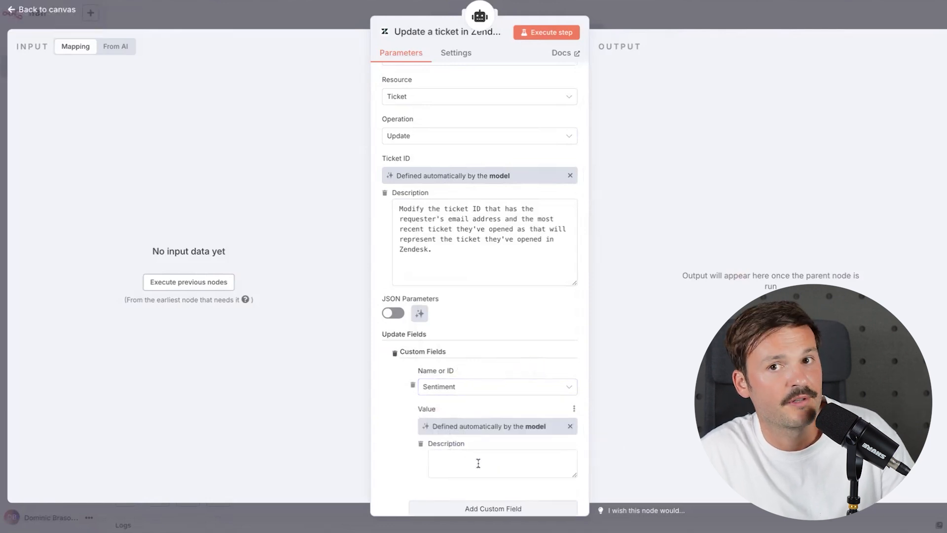
# Step: Describe the Sentiment value as the customer's sentiment: neutral, negative or positive
pyautogui.click(503, 462)
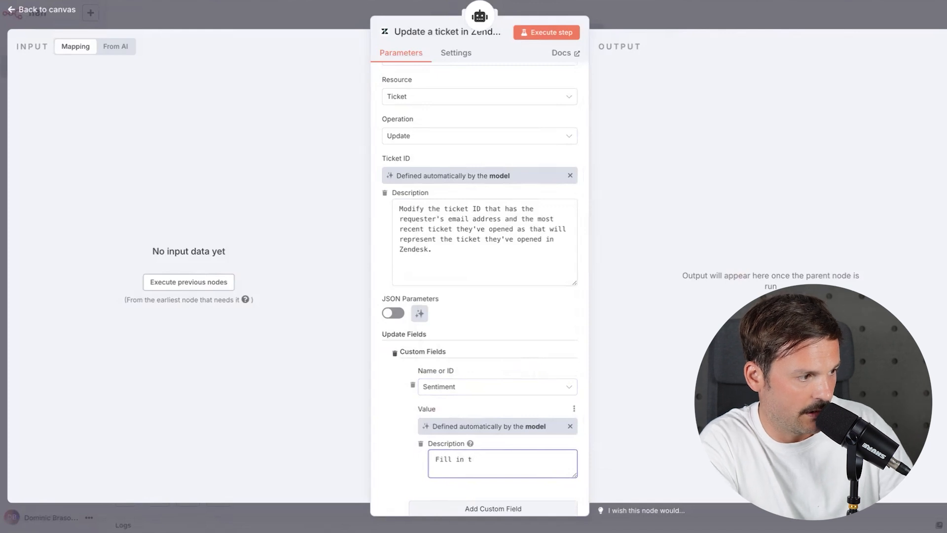
pyautogui.write('he sentiment')
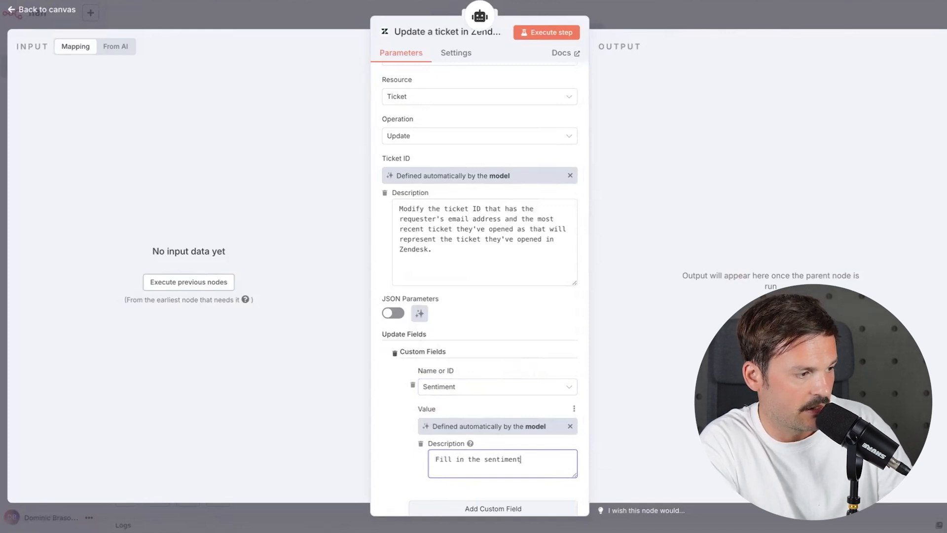
pyautogui.write('of the customer\'s tone either "neutral')
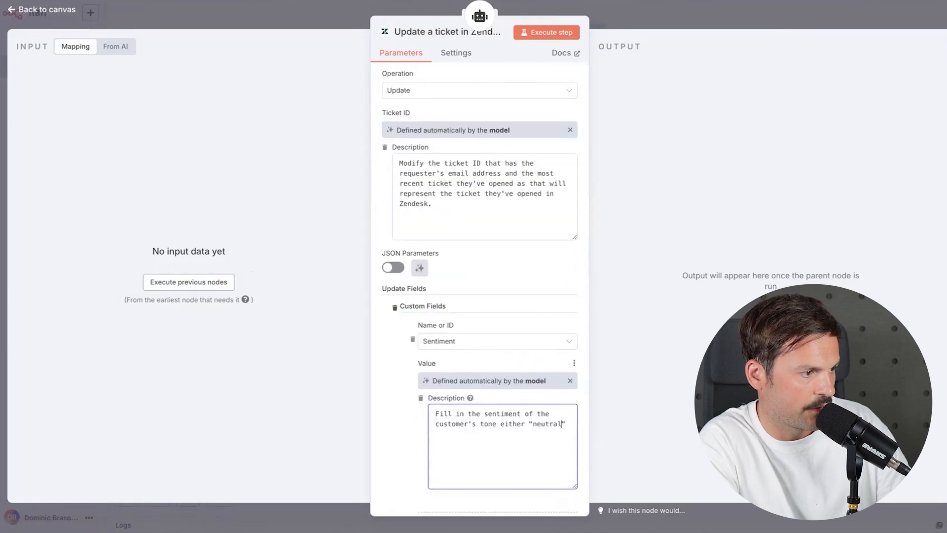
pyautogui.write(', negative or pos')
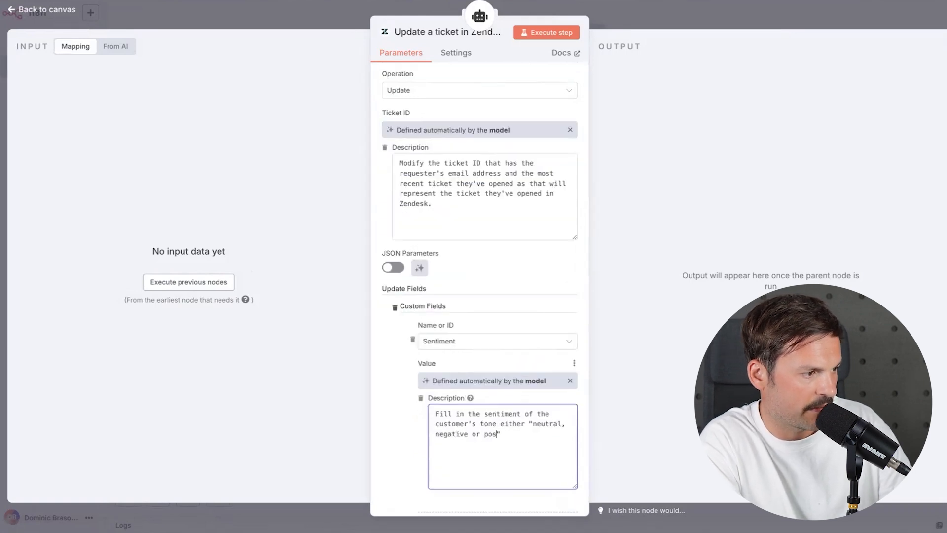
pyautogui.write('itive"')
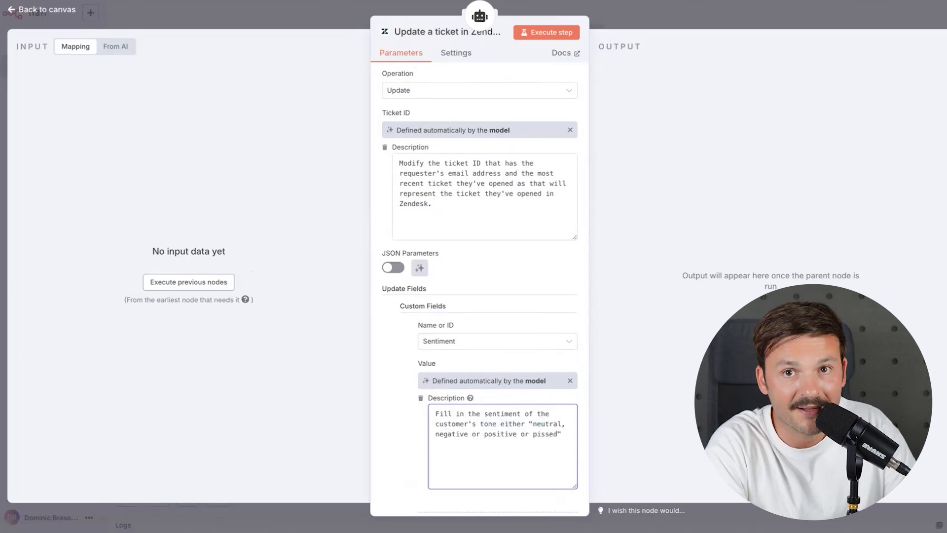
pyautogui.scroll(-3)
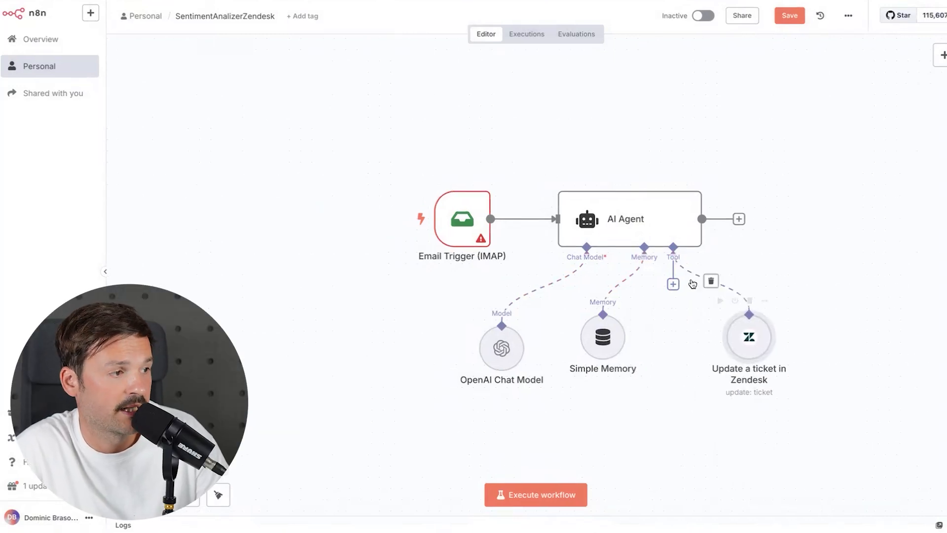
# Step: Add an AI Agent system message: analyse client email sentiment and update it in Zendesk
pyautogui.doubleClick(630, 219)
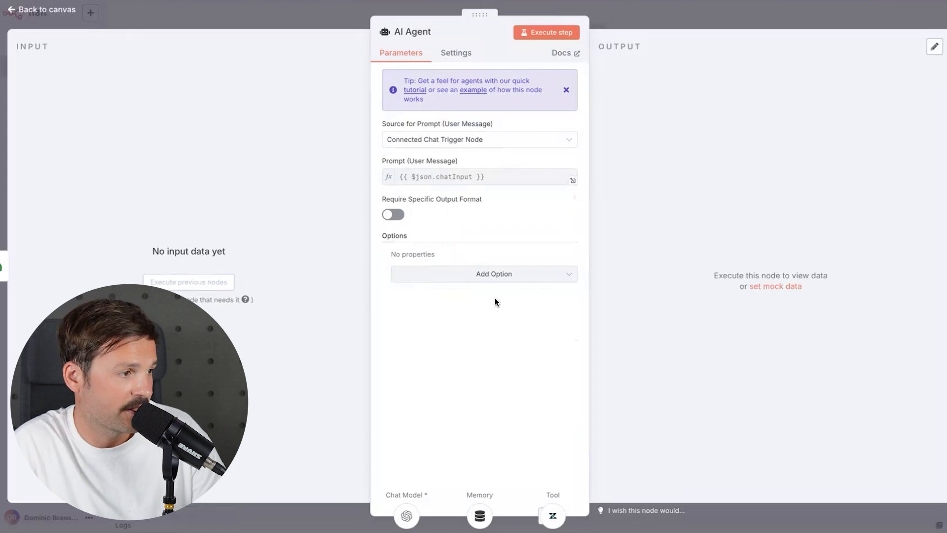
pyautogui.click(484, 274)
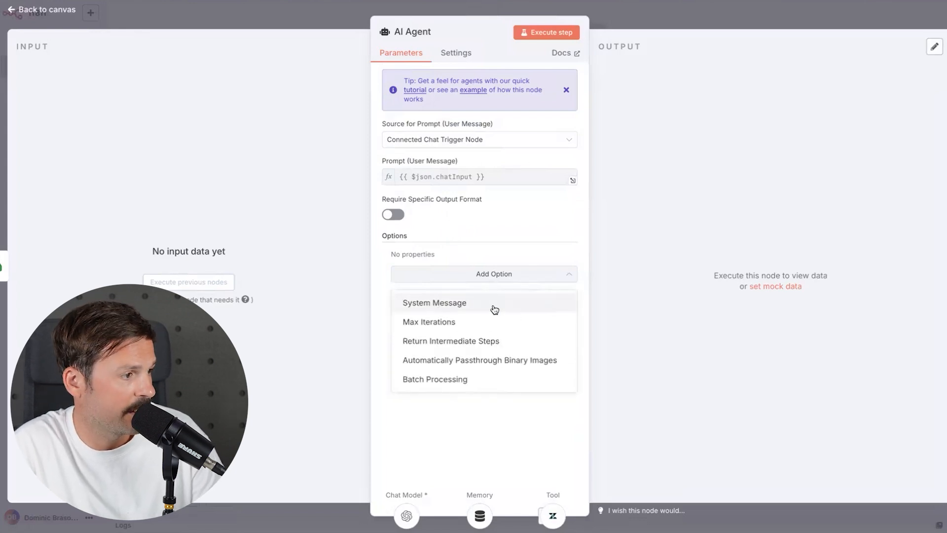
pyautogui.click(434, 303)
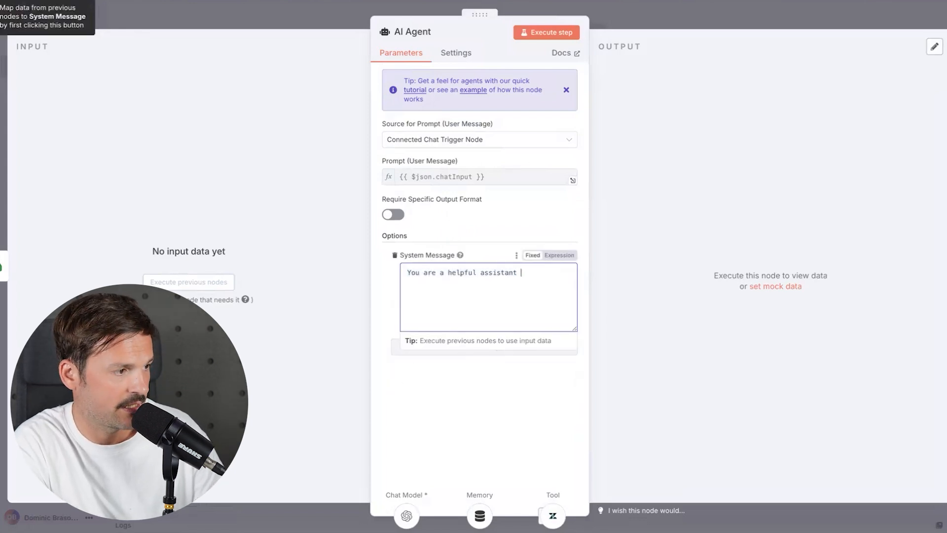
pyautogui.write('that received')
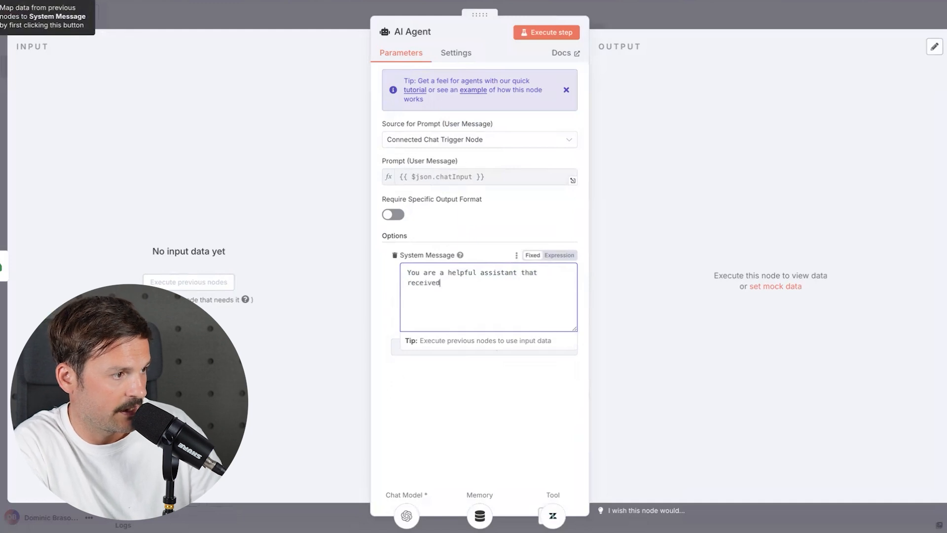
pyautogui.write('emails from c')
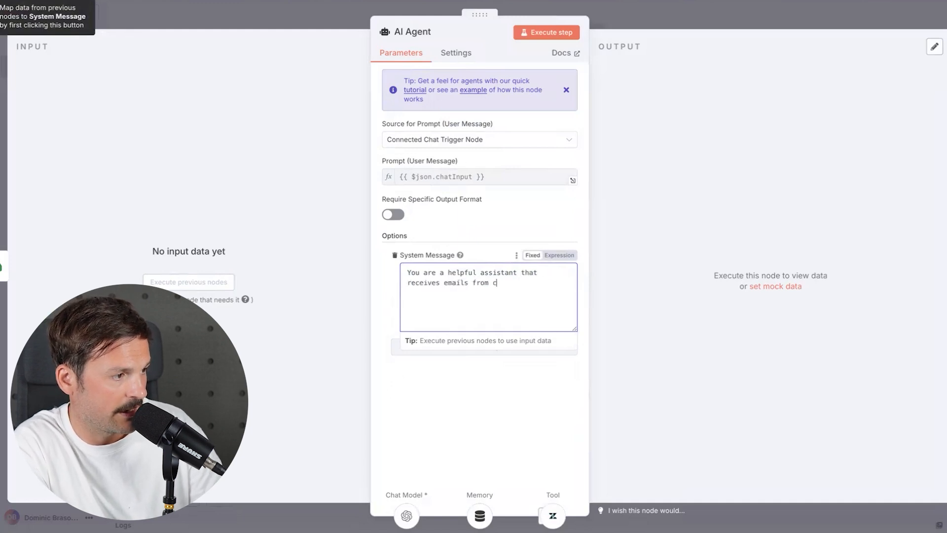
pyautogui.write('lients and analises')
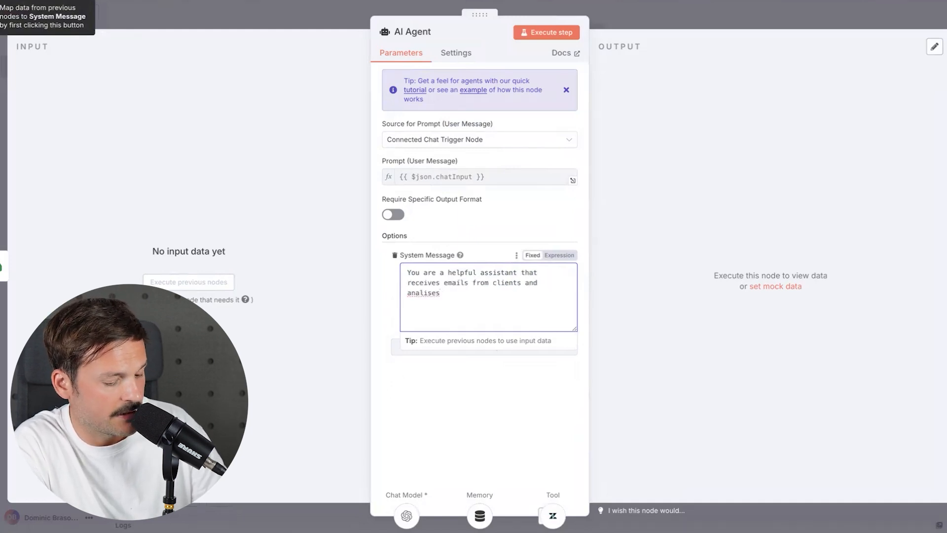
pyautogui.write('ticket sentiment and')
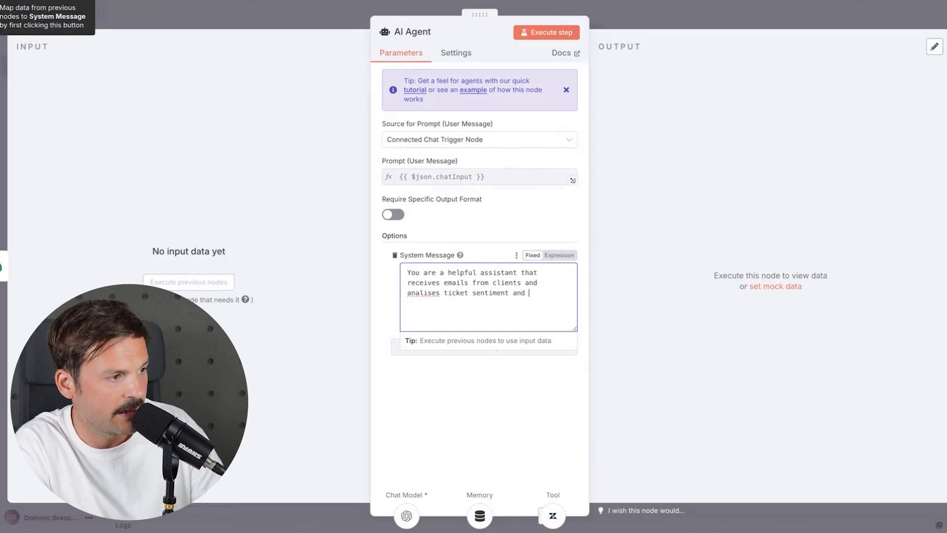
pyautogui.write('updates that sentiment in Zendesk for human customer service agents')
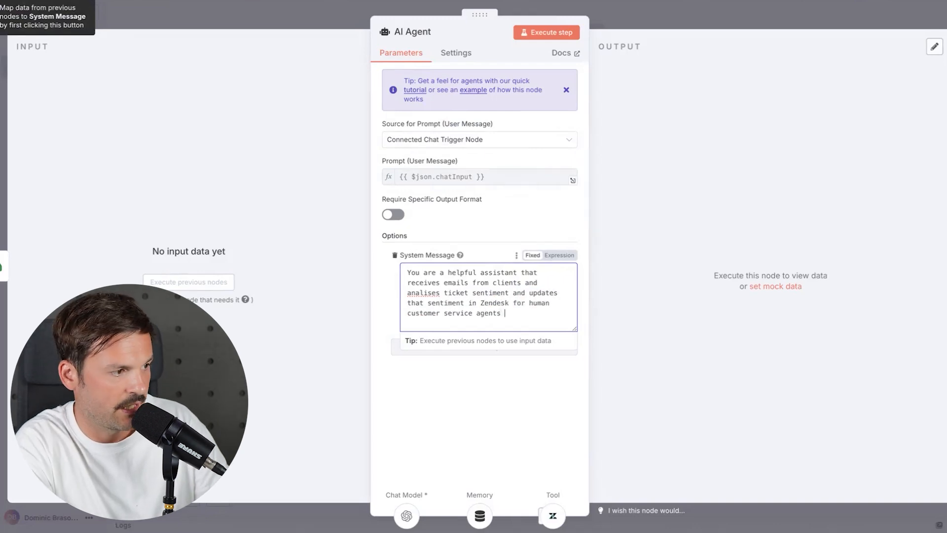
pyautogui.write('to hel')
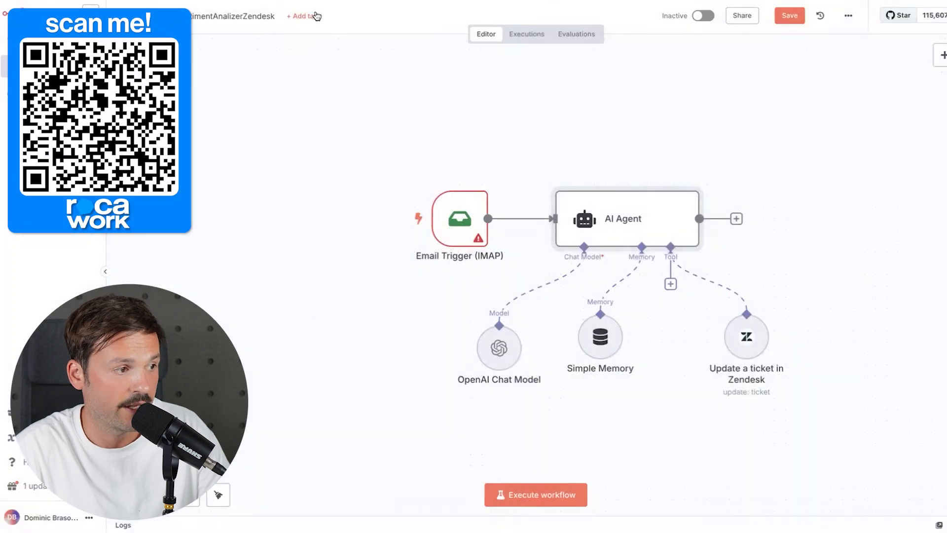
pyautogui.moveTo(627, 219)
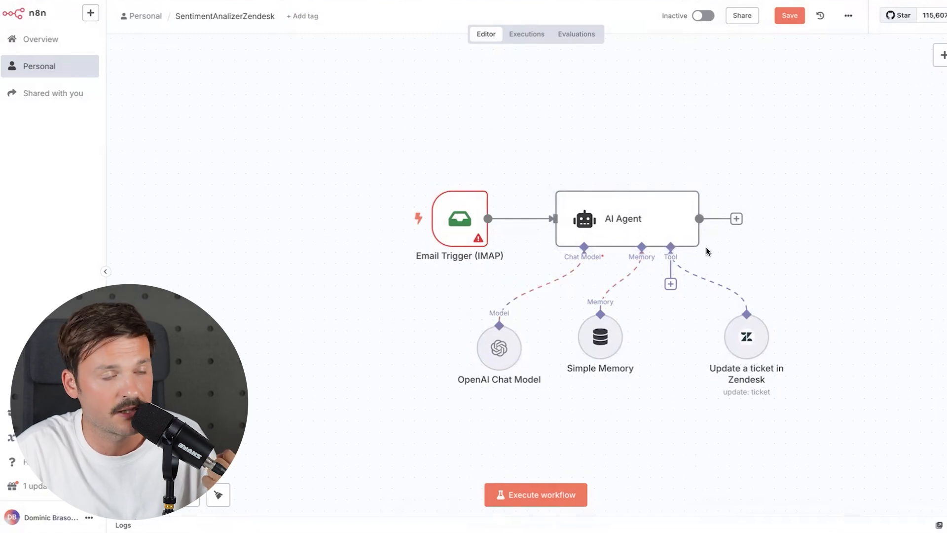
# Step: Zoom in on the canvas and save the SentimentAnalizerZendesk workflow
pyautogui.doubleClick(626, 218)
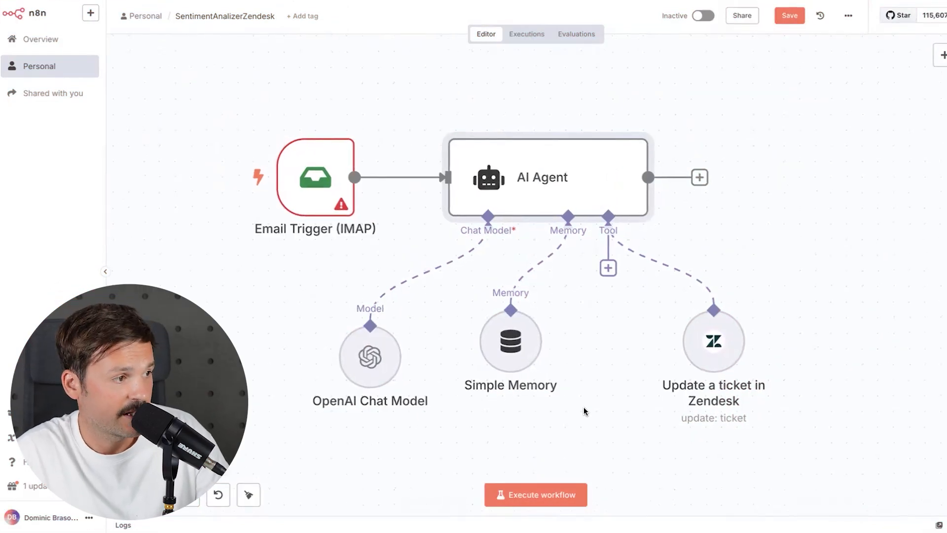
pyautogui.click(788, 15)
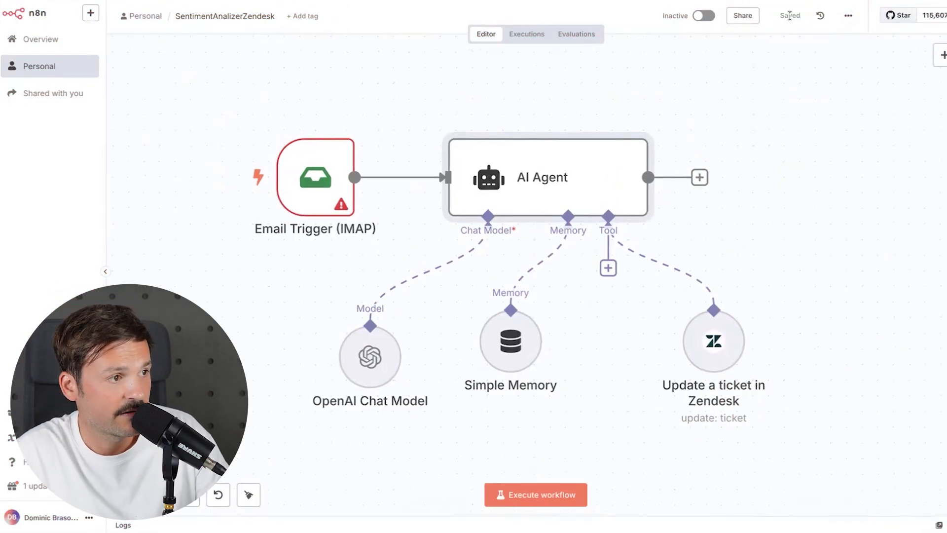